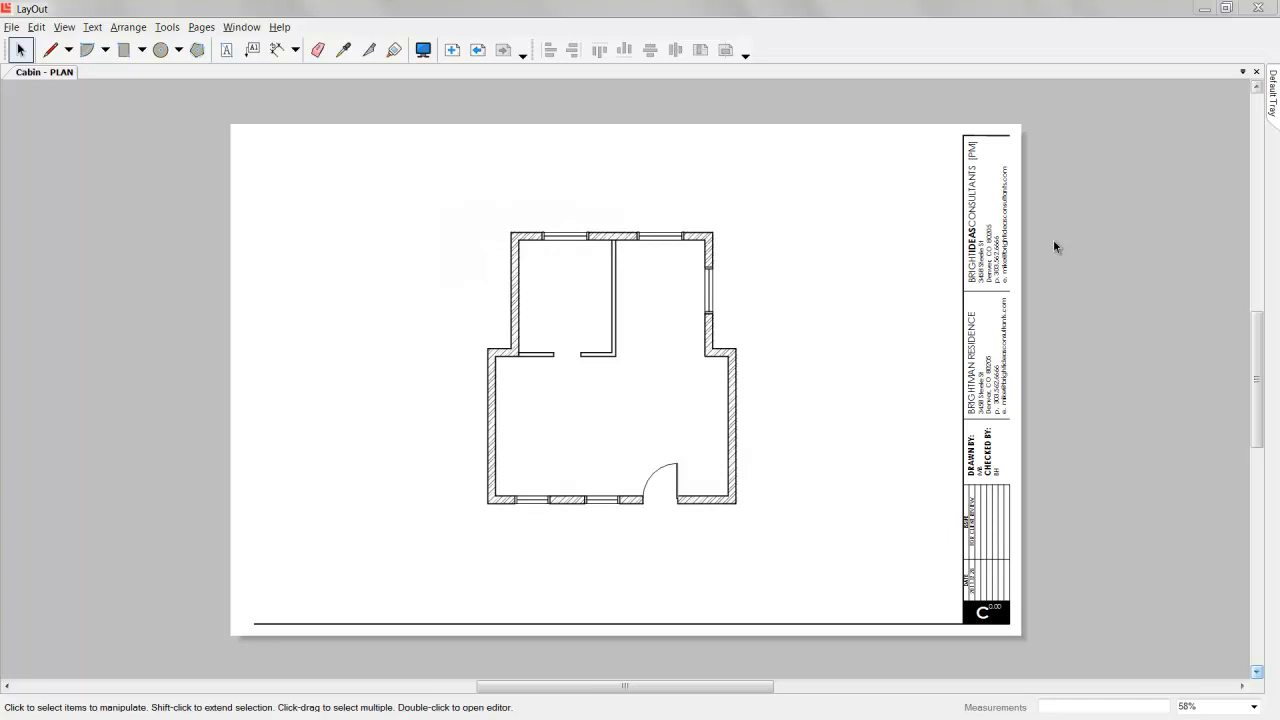
mouse_move(950, 320)
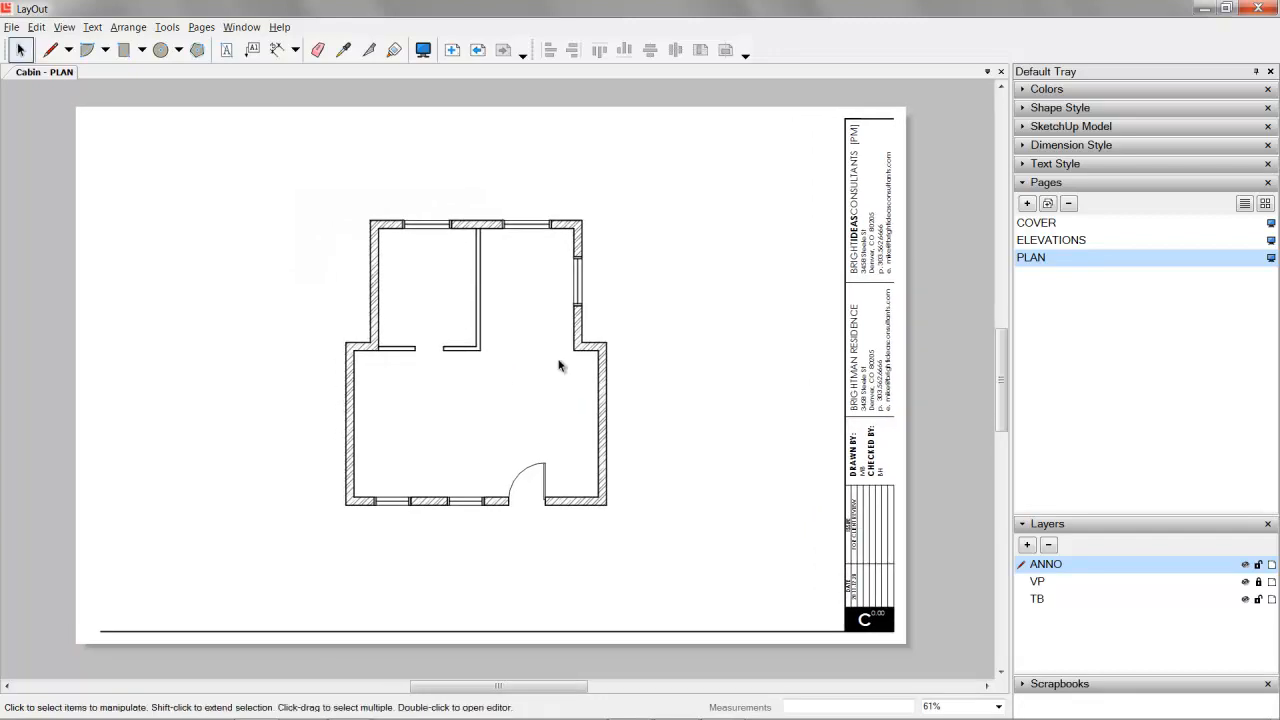
Scroll the Default Tray to bring the Pages and Layers panels into view beside PLAN
scroll("down", 3)
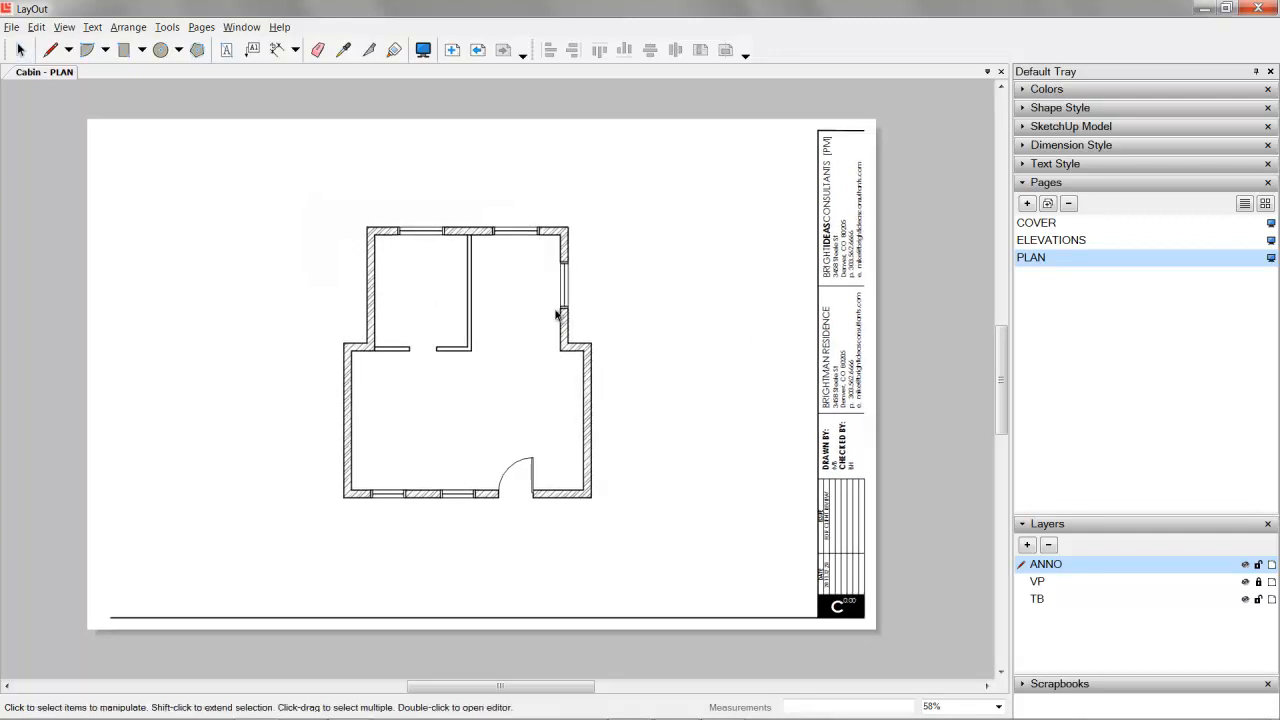
scroll("down", 3)
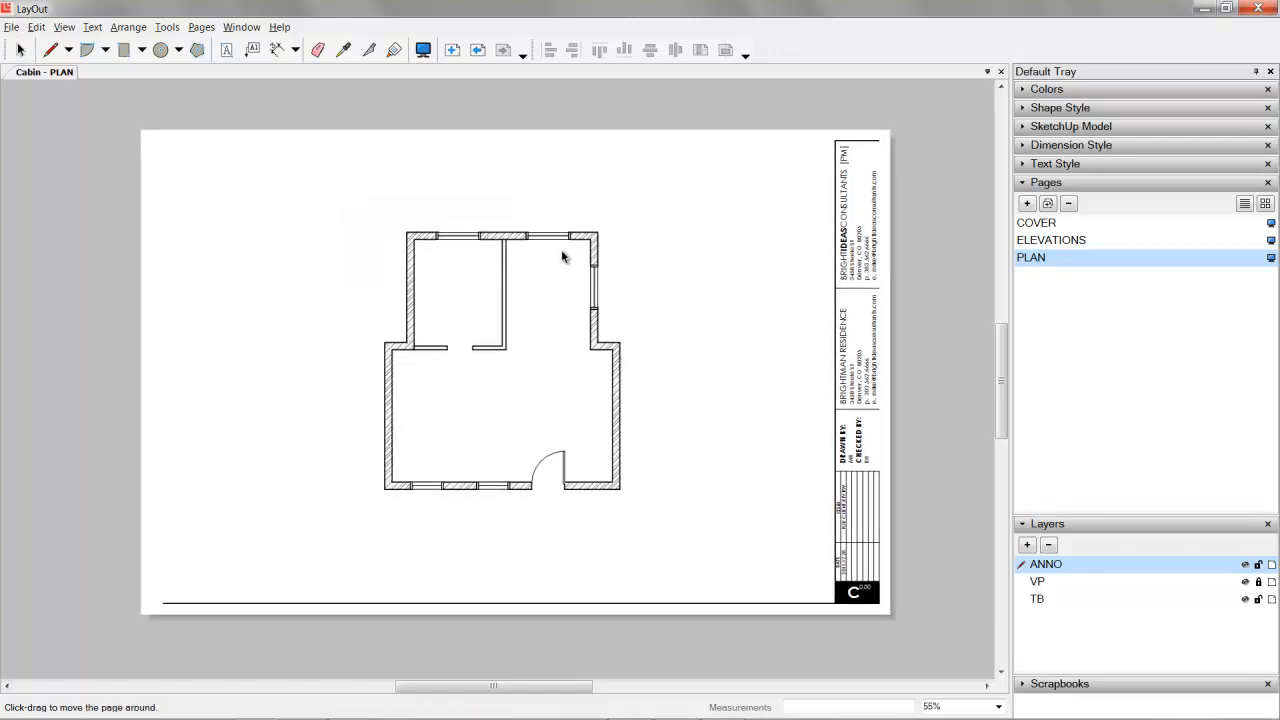
Select the floor plan viewport on the PLAN page
left_click(1046, 182)
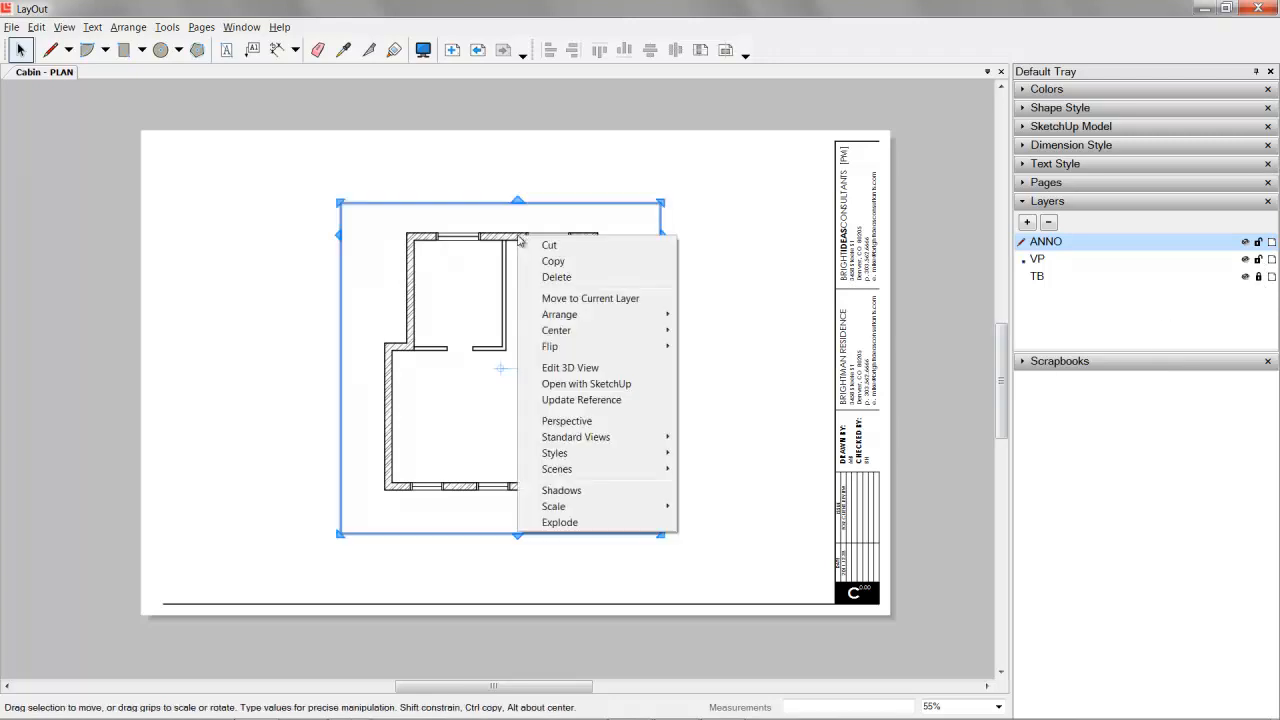
mouse_move(586, 384)
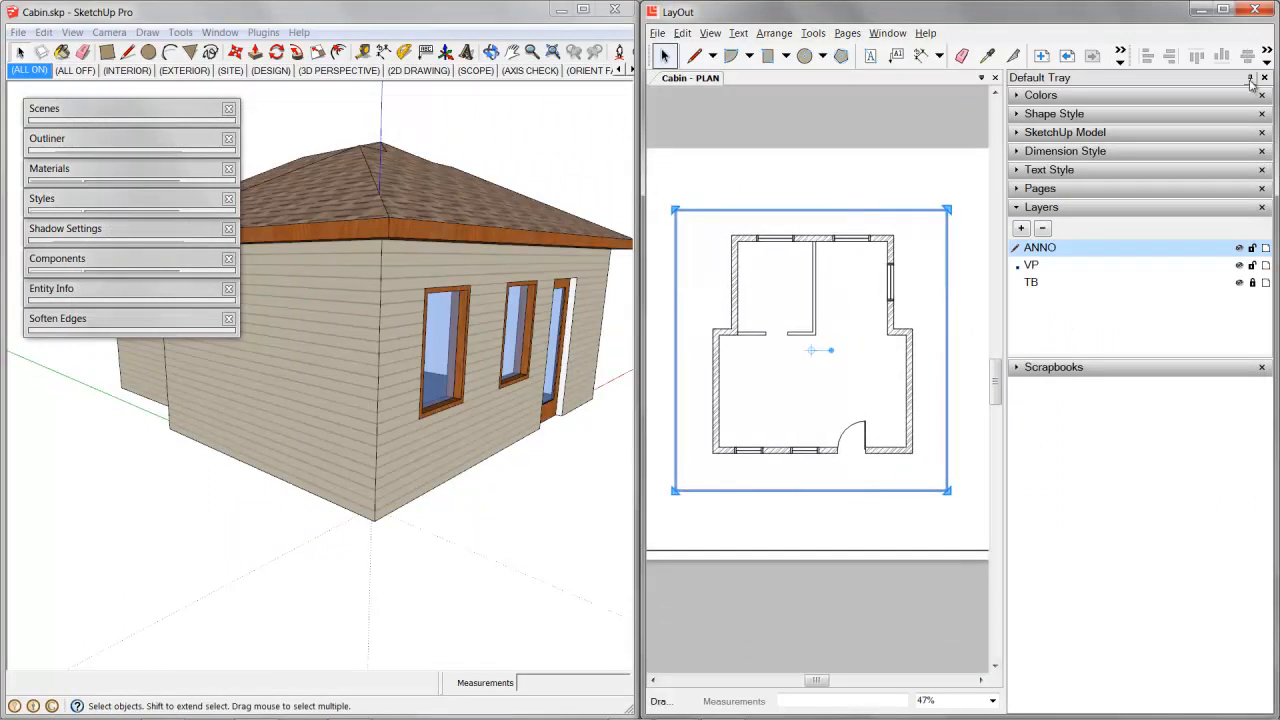
mouse_move(1250, 78)
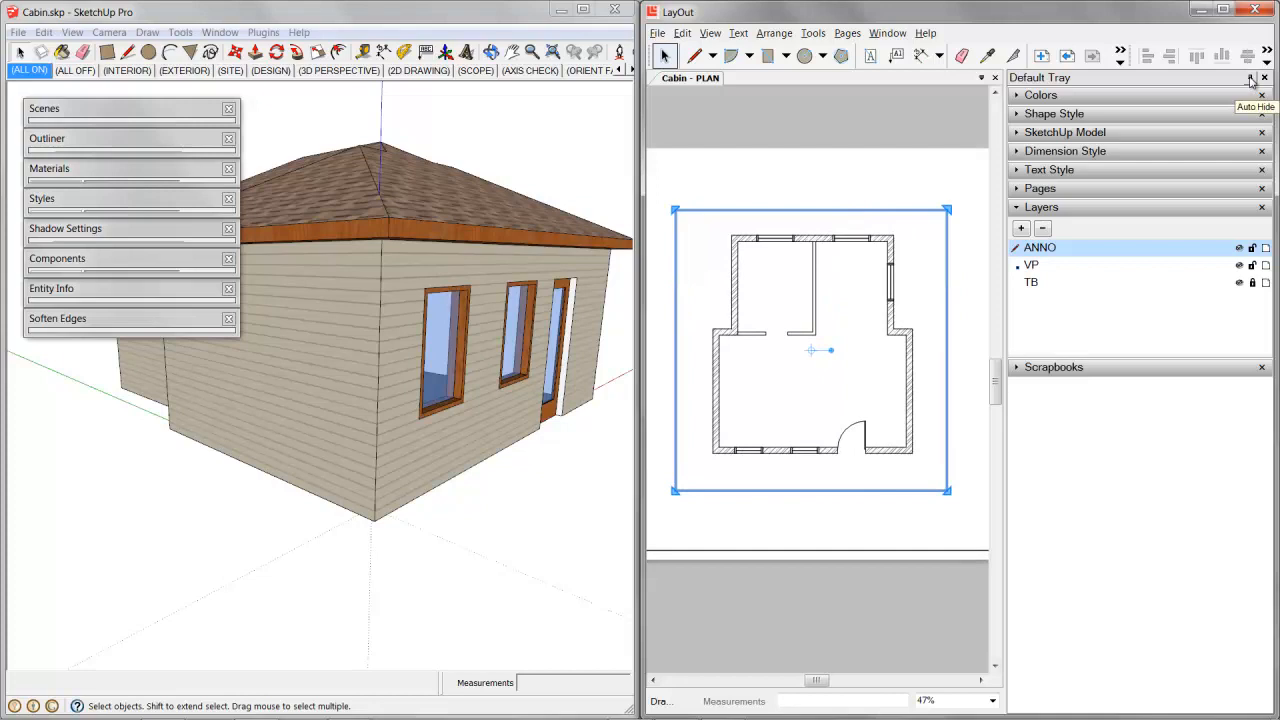
Auto-hide LayOut's Default Tray to free space beside the SketchUp window
left_click(1249, 77)
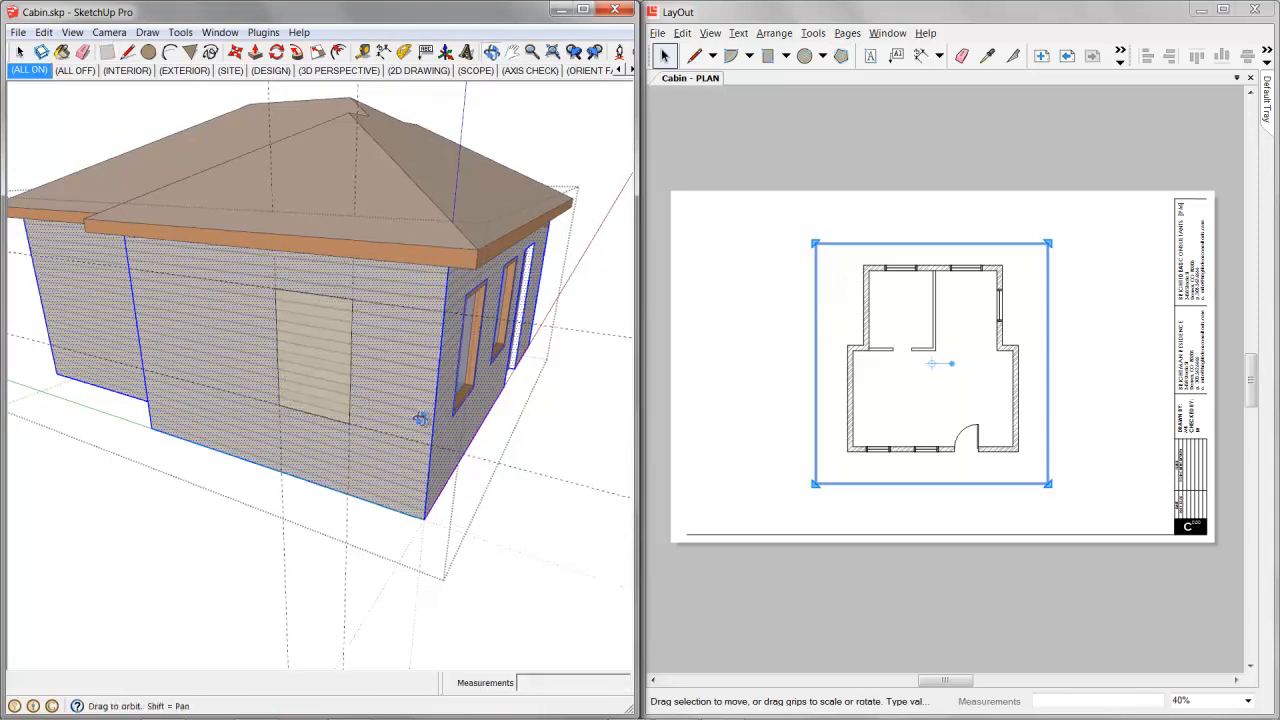
left_click_drag(420, 420, 390, 390)
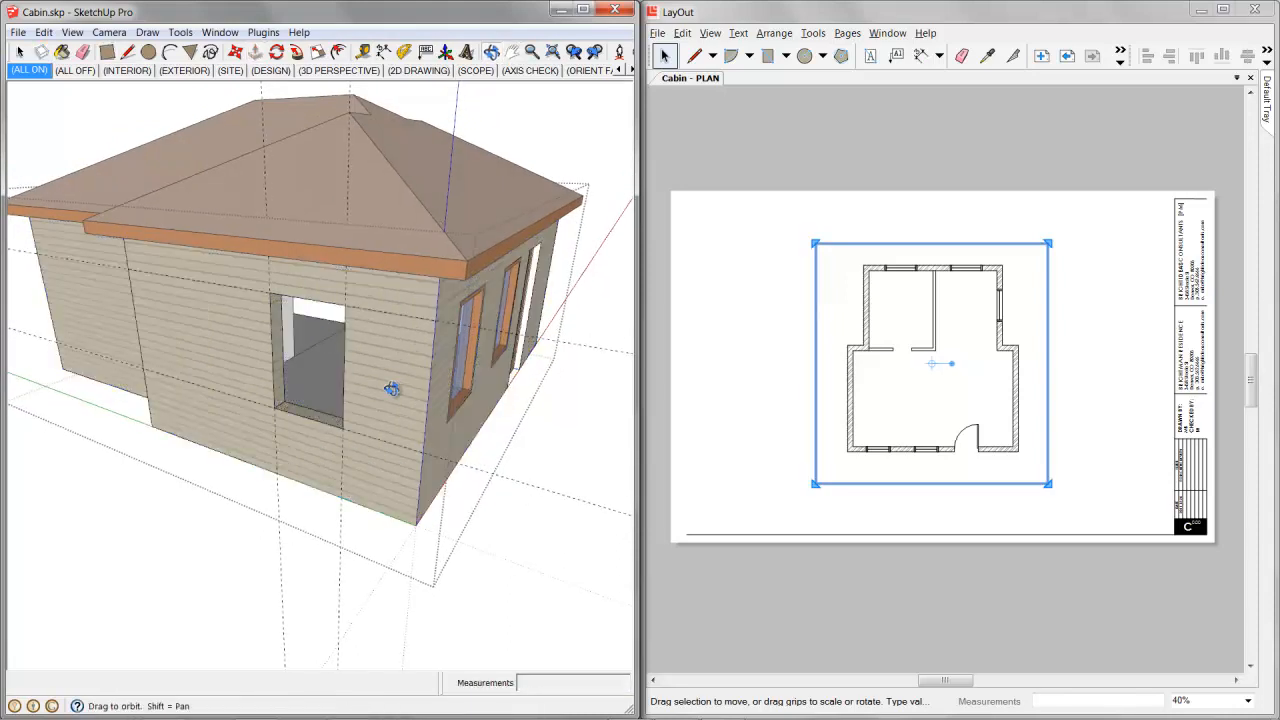
left_click_drag(390, 390, 380, 330)
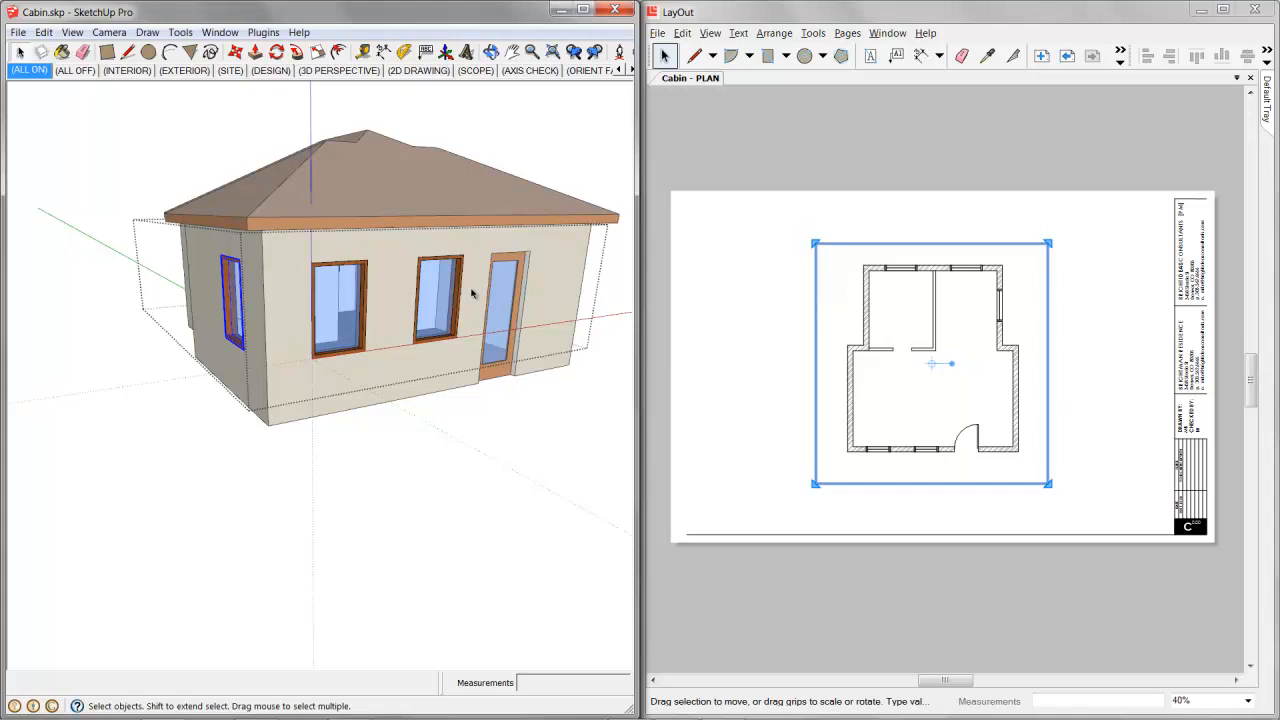
left_click_drag(470, 290, 555, 305)
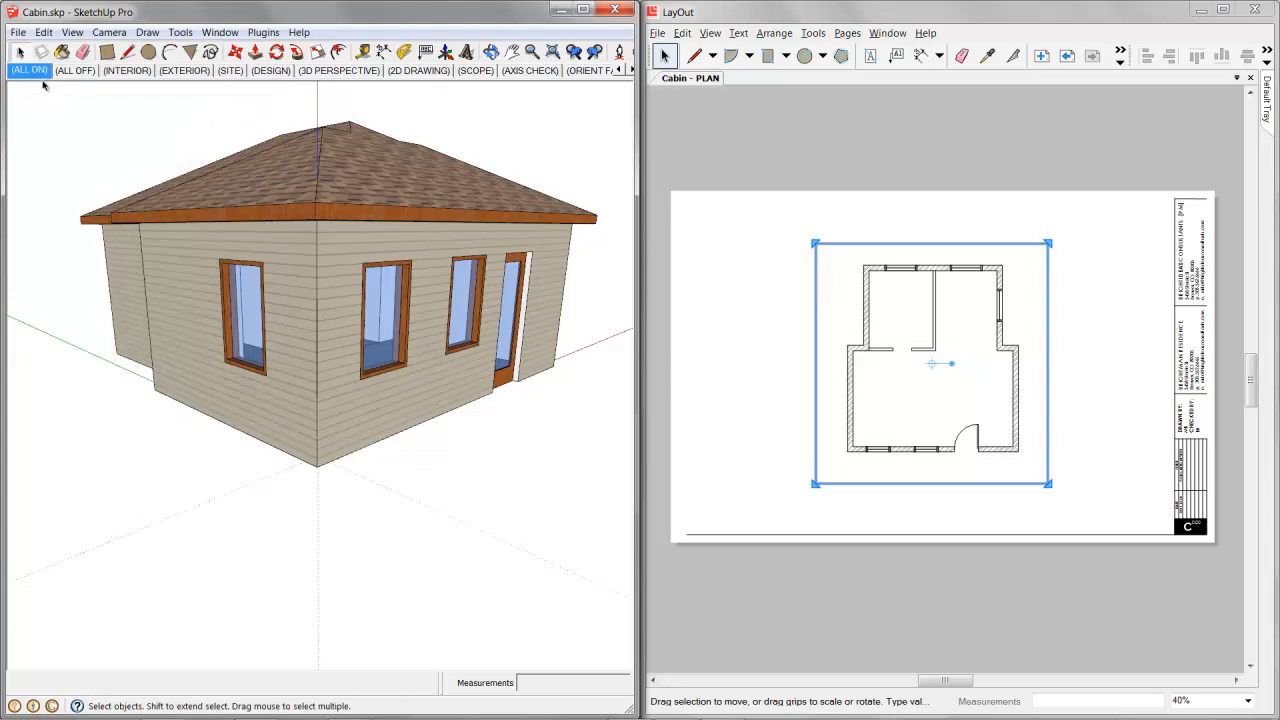
left_click(878, 167)
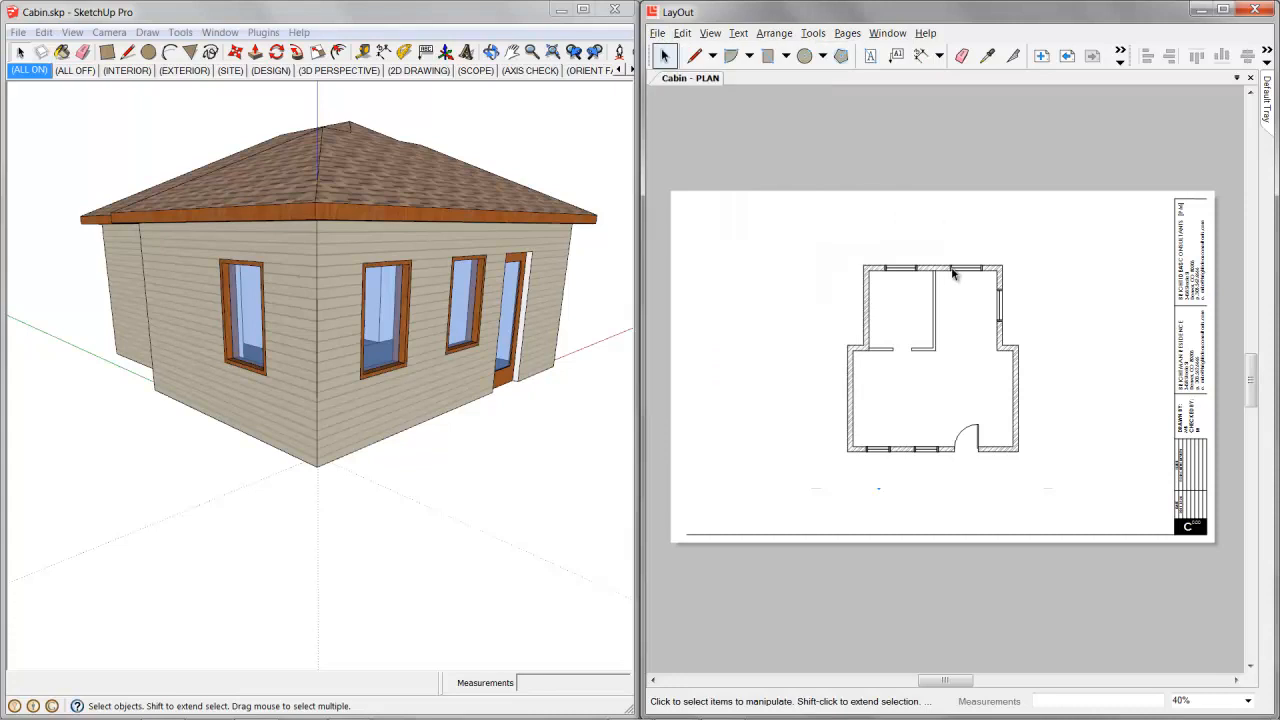
left_click(932, 363)
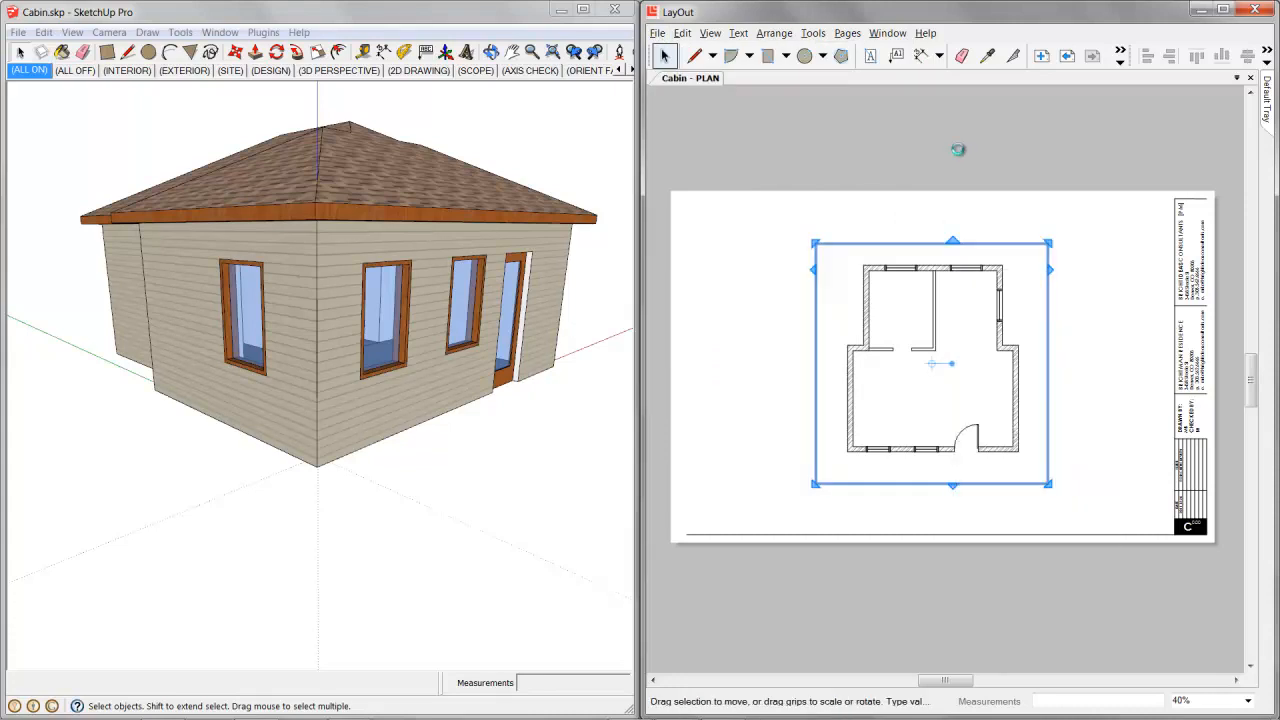
right_click(958, 150)
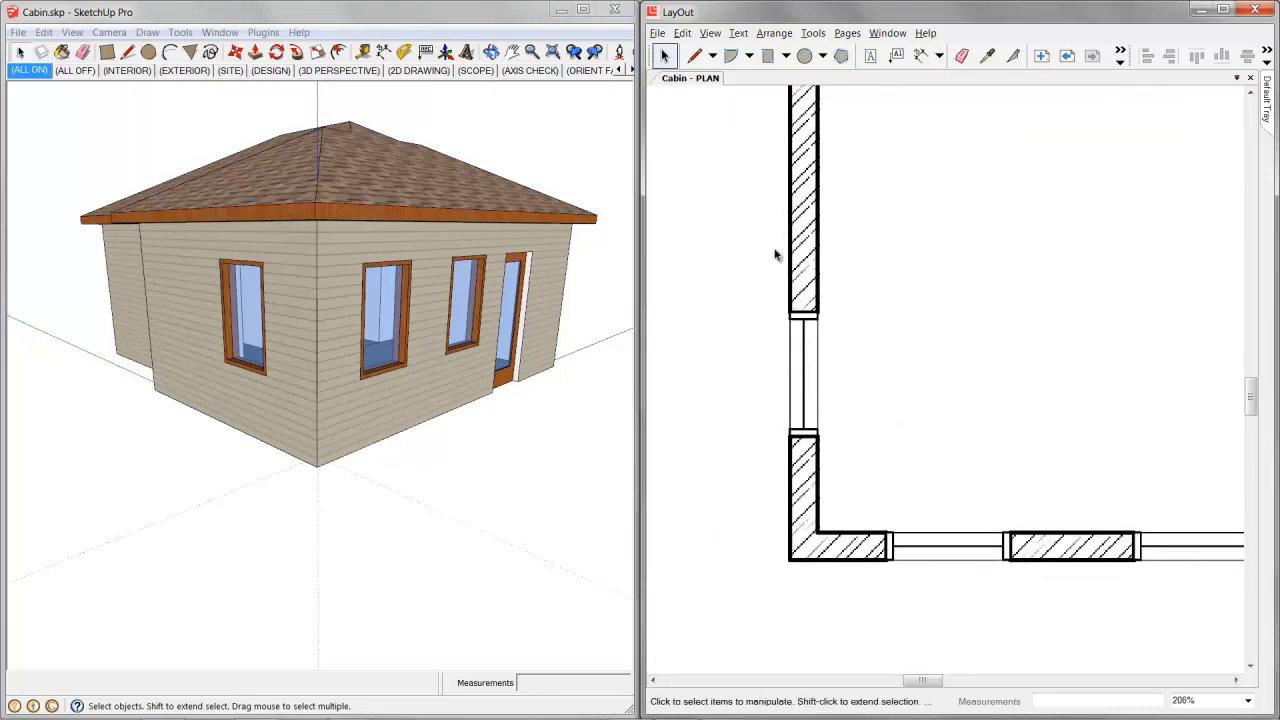
mouse_move(783, 362)
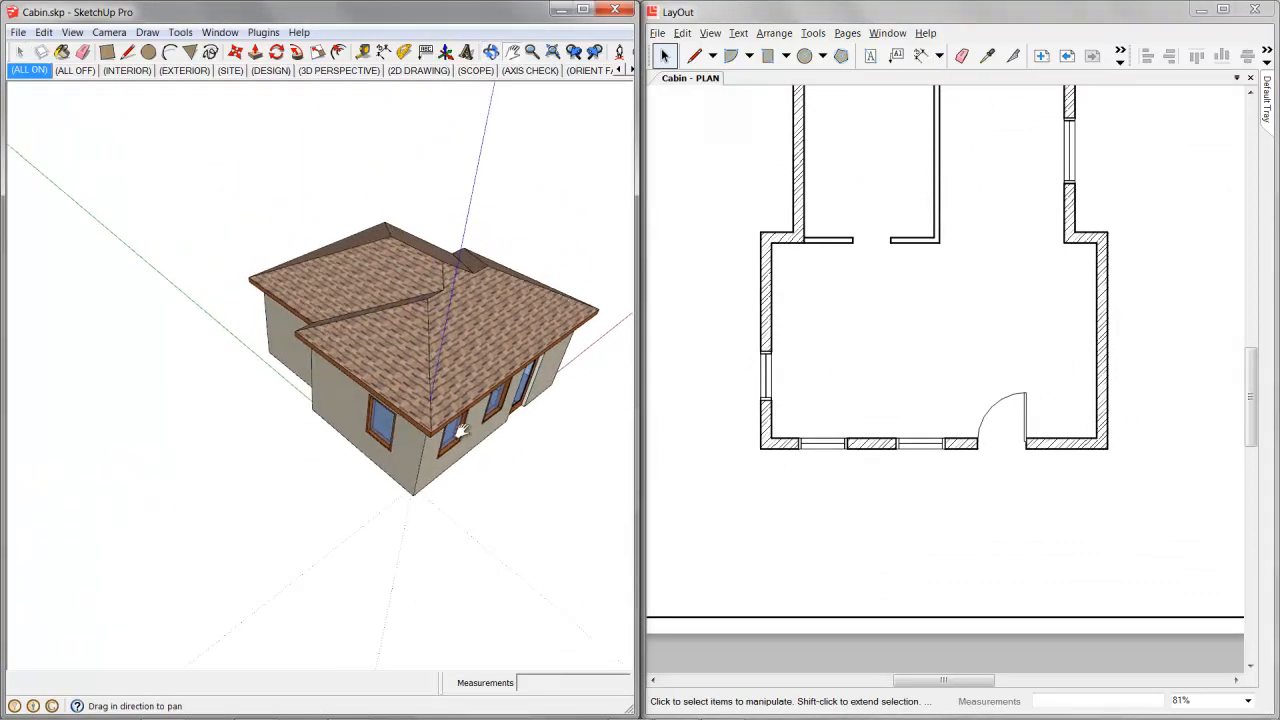
left_click_drag(460, 430, 248, 253)
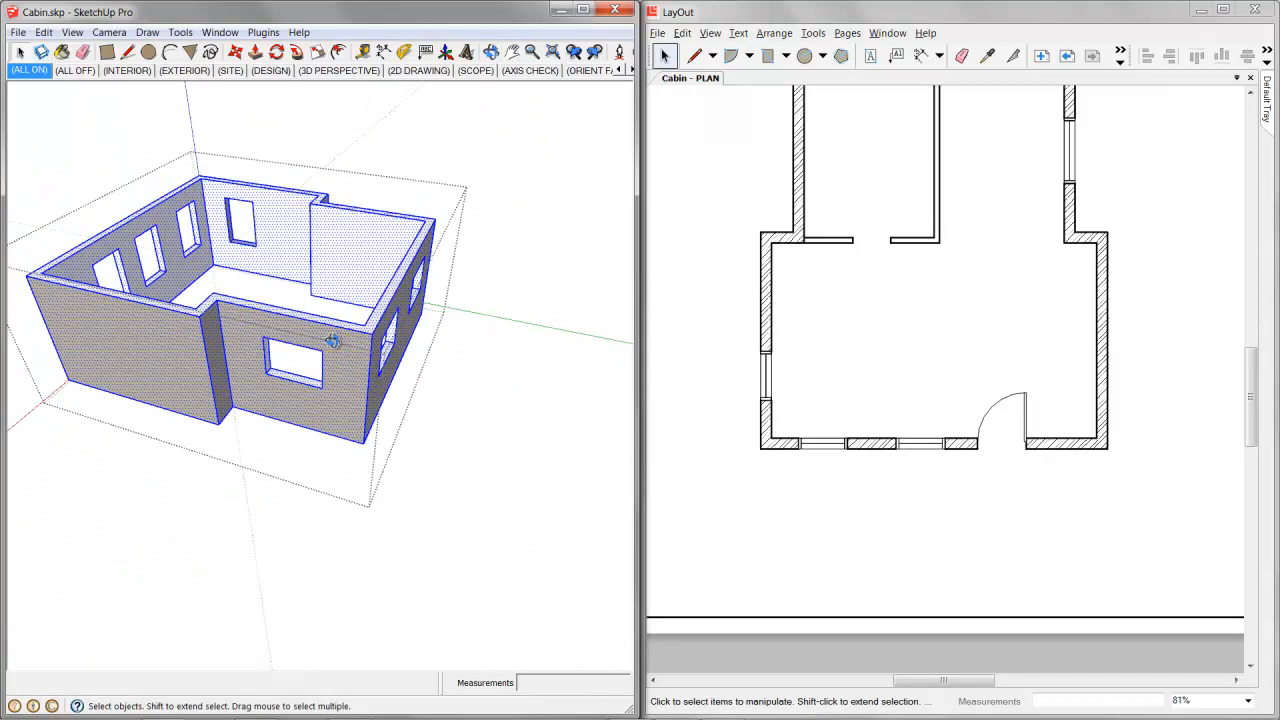
left_click_drag(333, 340, 405, 500)
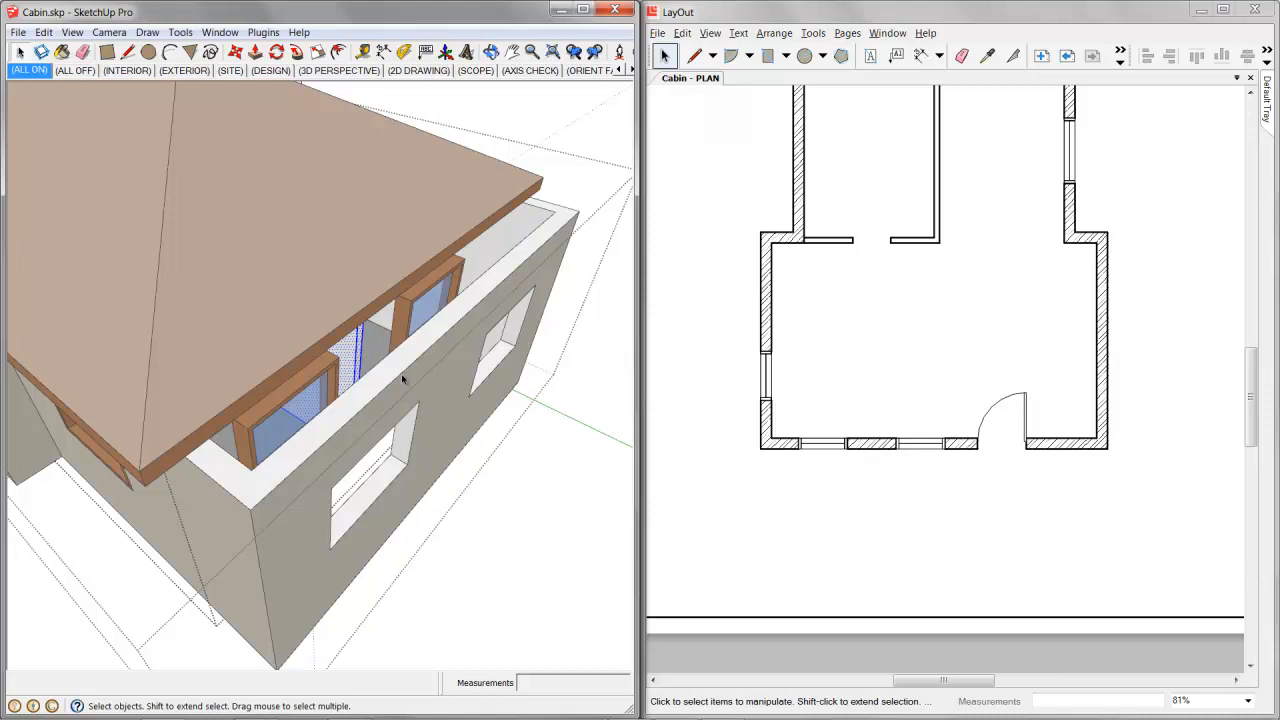
left_click_drag(400, 380, 400, 350)
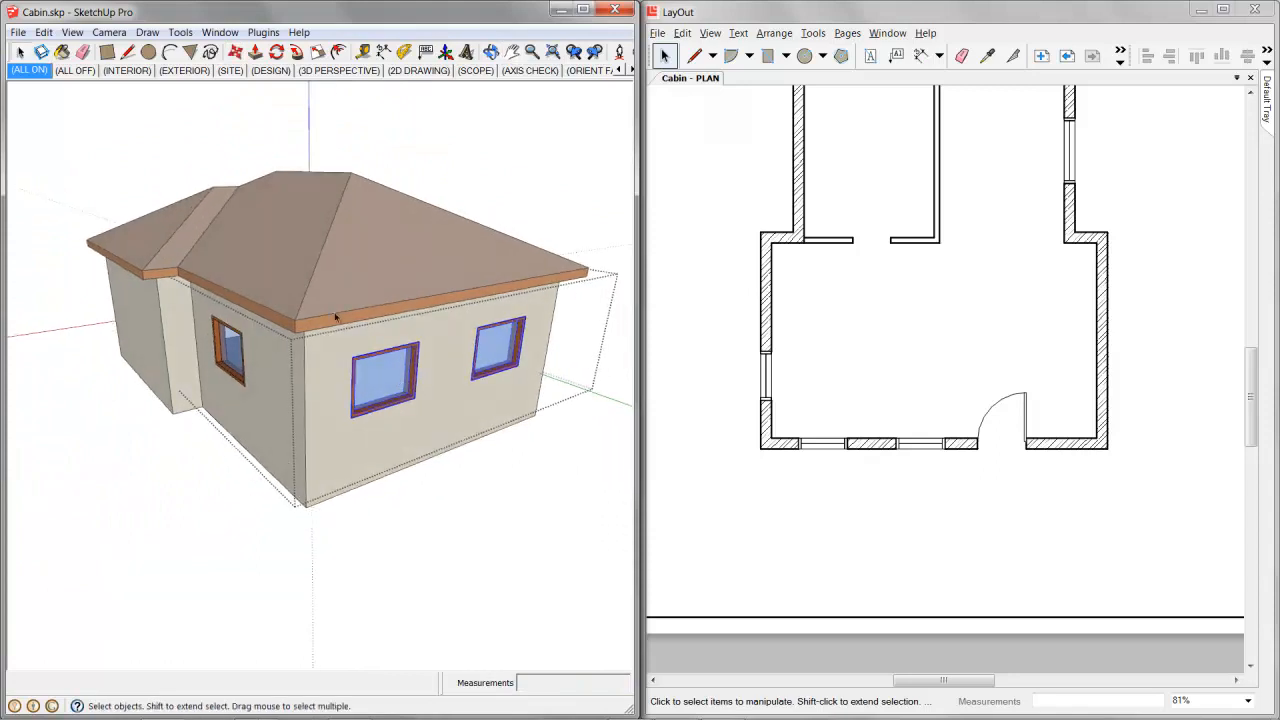
left_click_drag(400, 350, 480, 350)
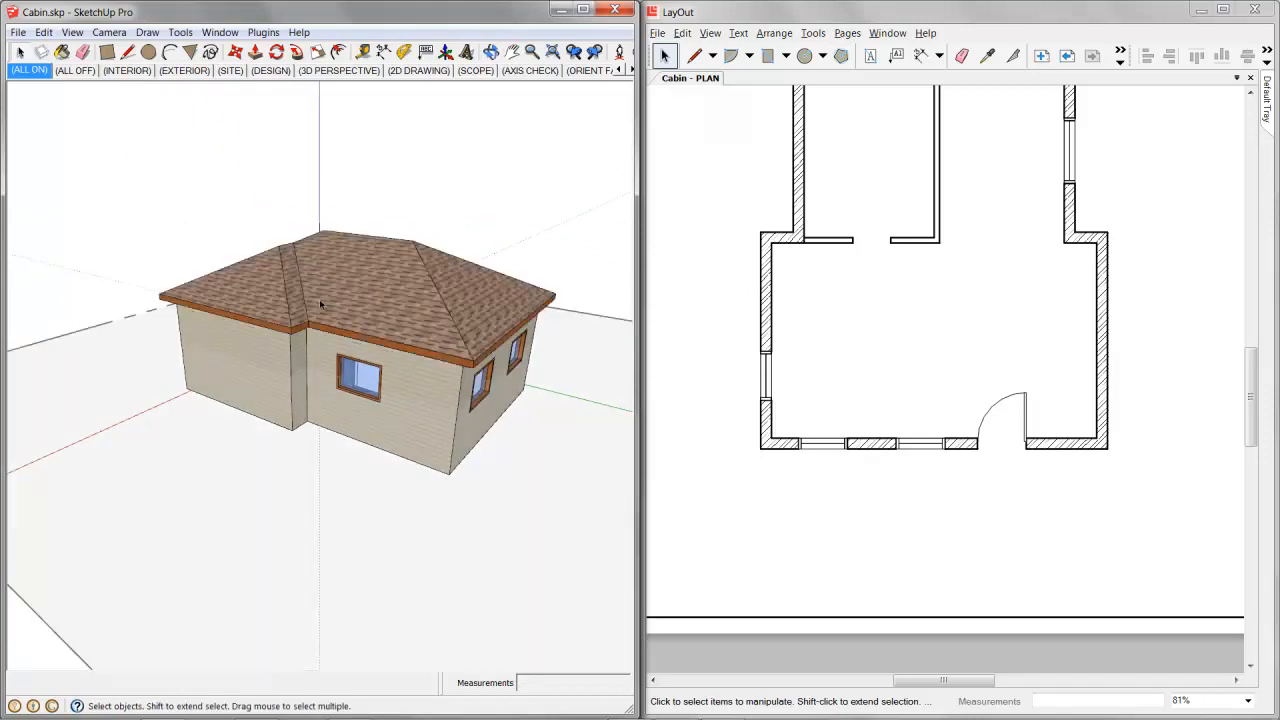
left_click_drag(320, 305, 348, 445)
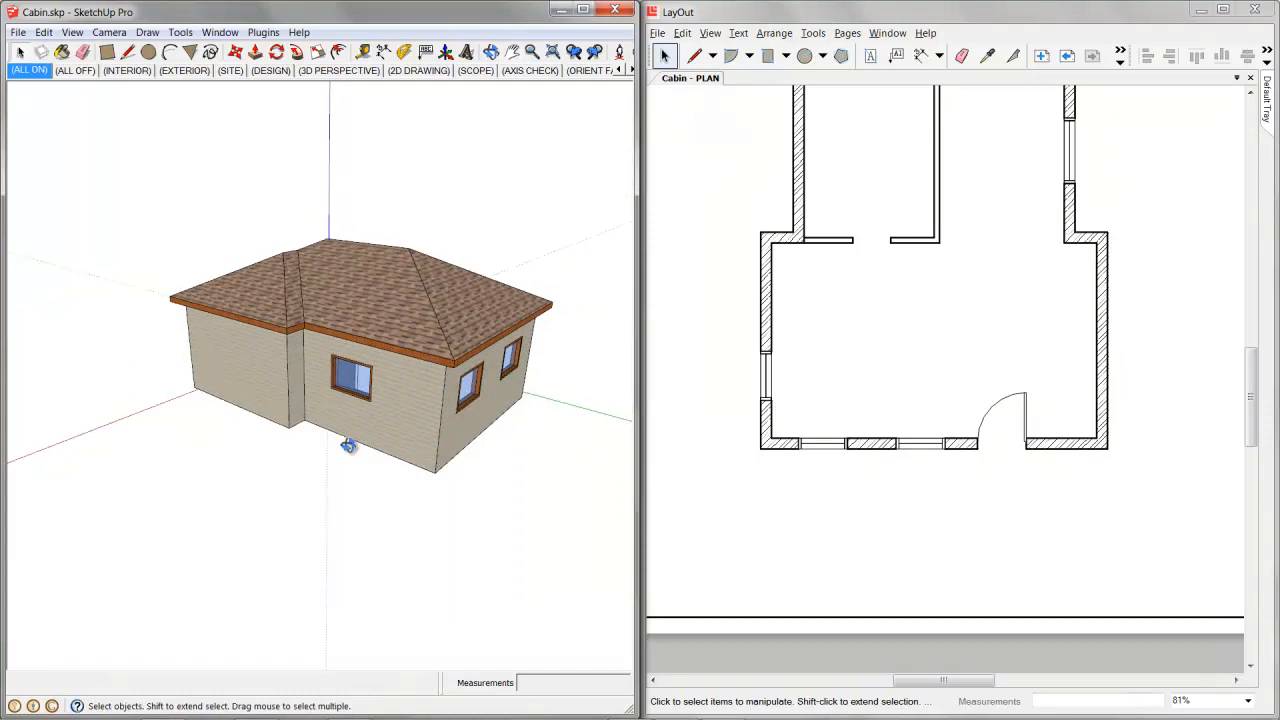
left_click_drag(348, 445, 398, 388)
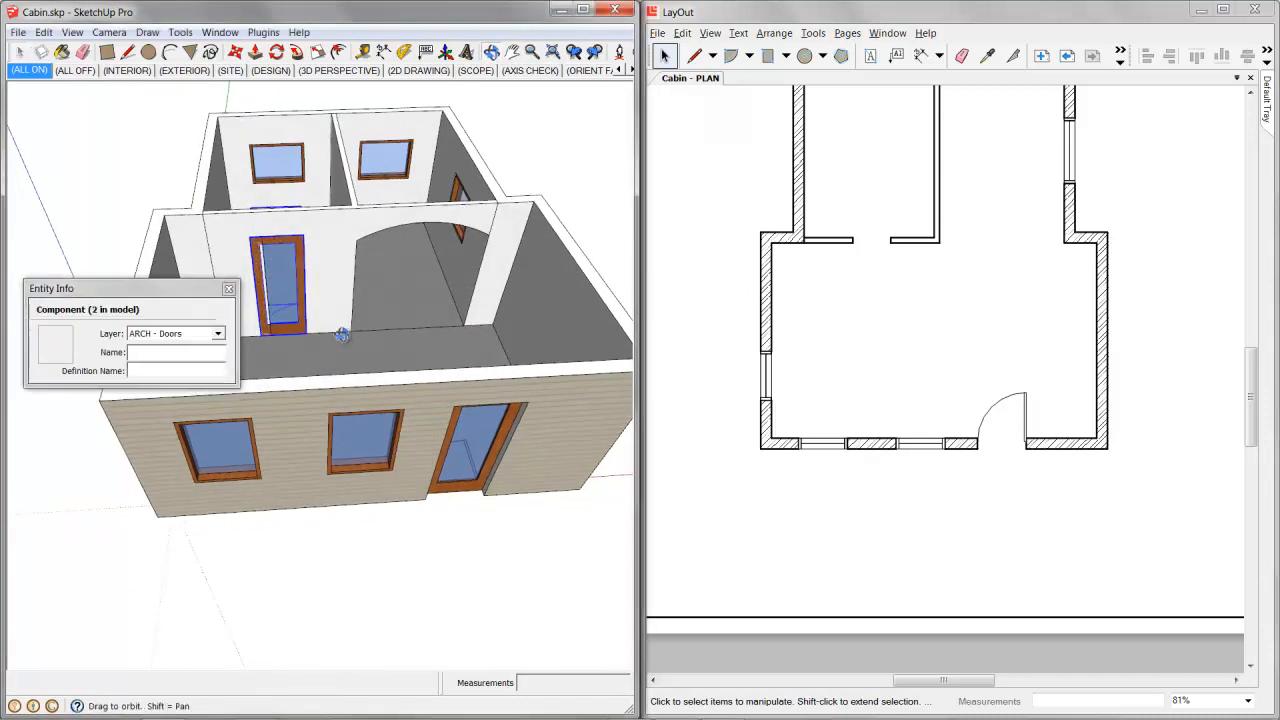
Select the interior door, move in closer, and pick the glass inside it
left_click(485, 450)
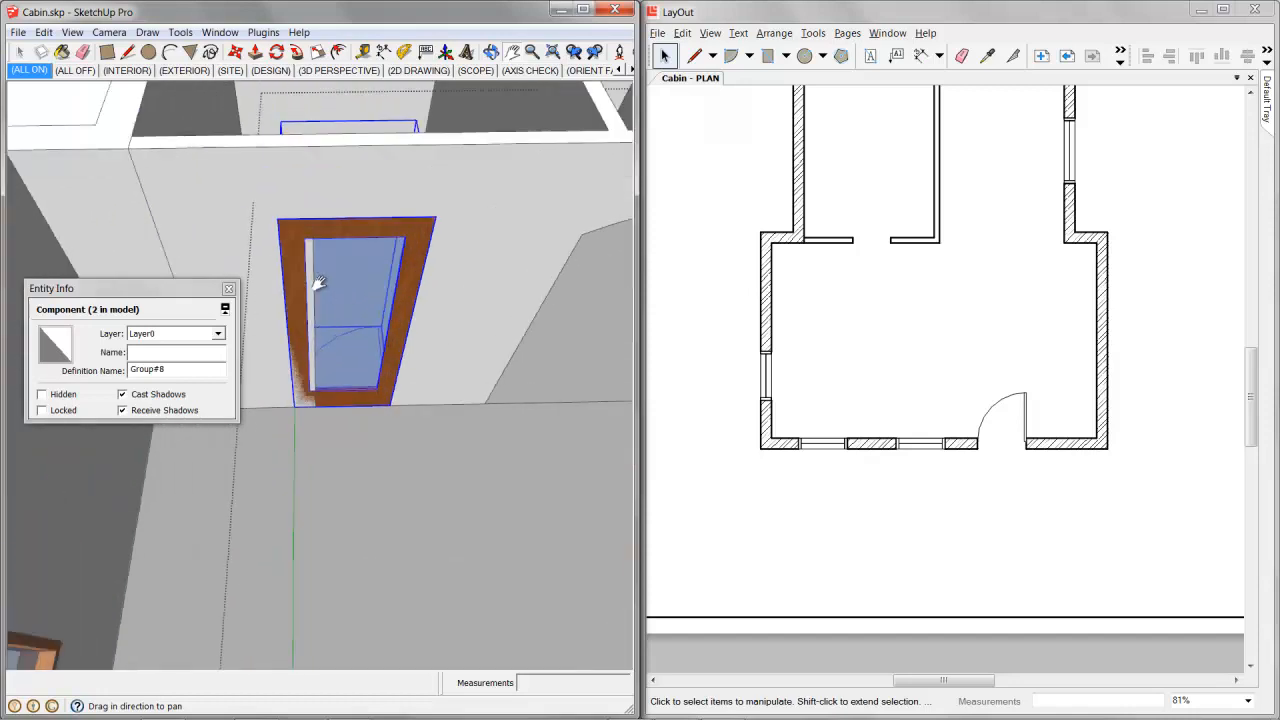
left_click_drag(320, 285, 435, 370)
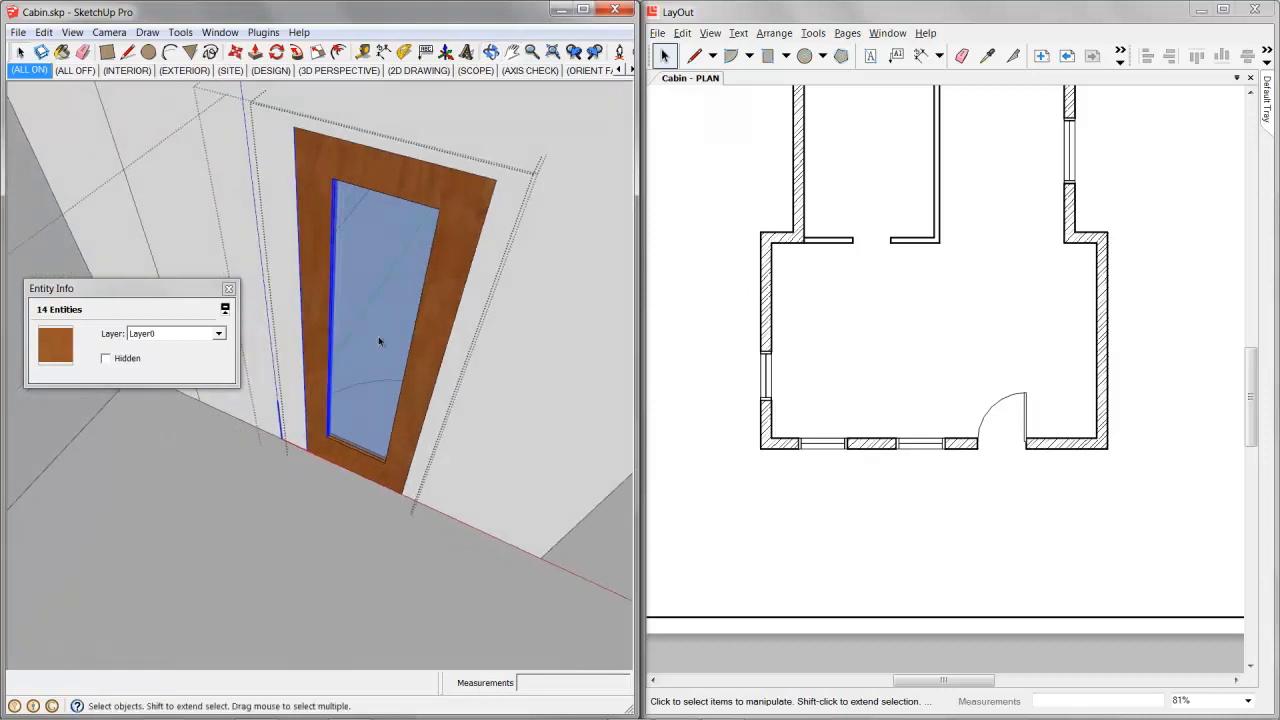
left_click(370, 335)
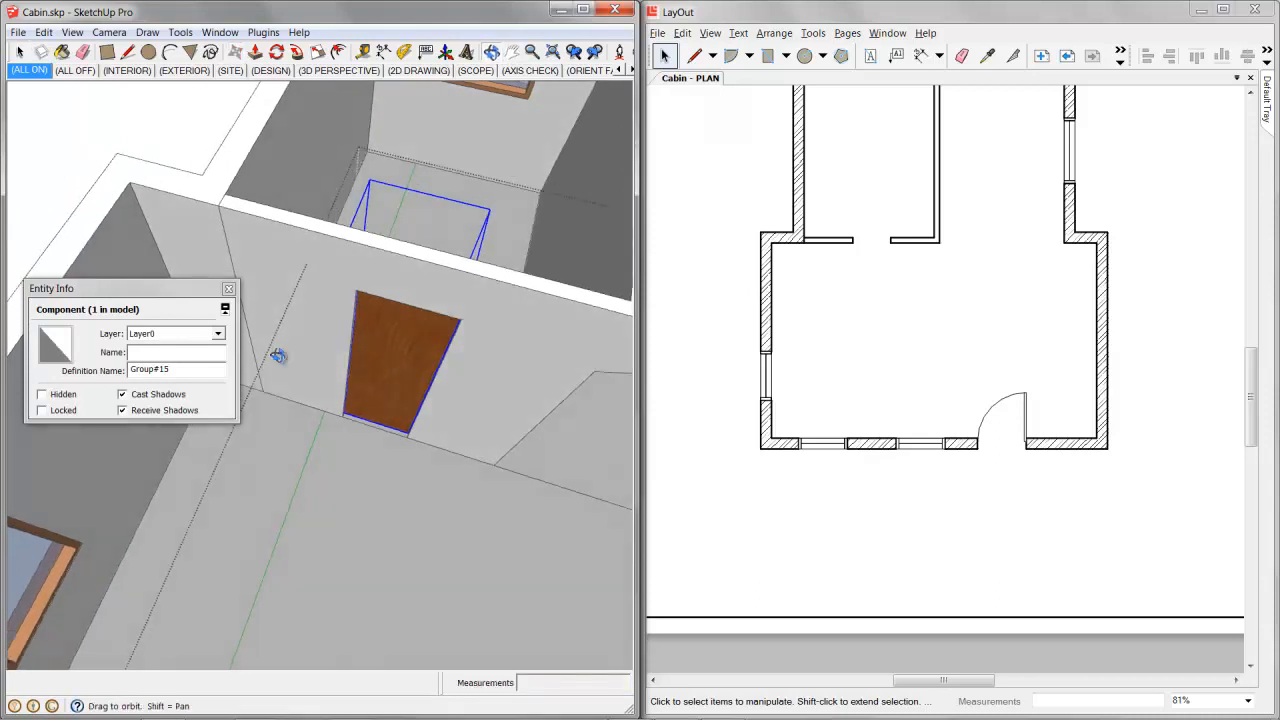
left_click_drag(280, 356, 375, 388)
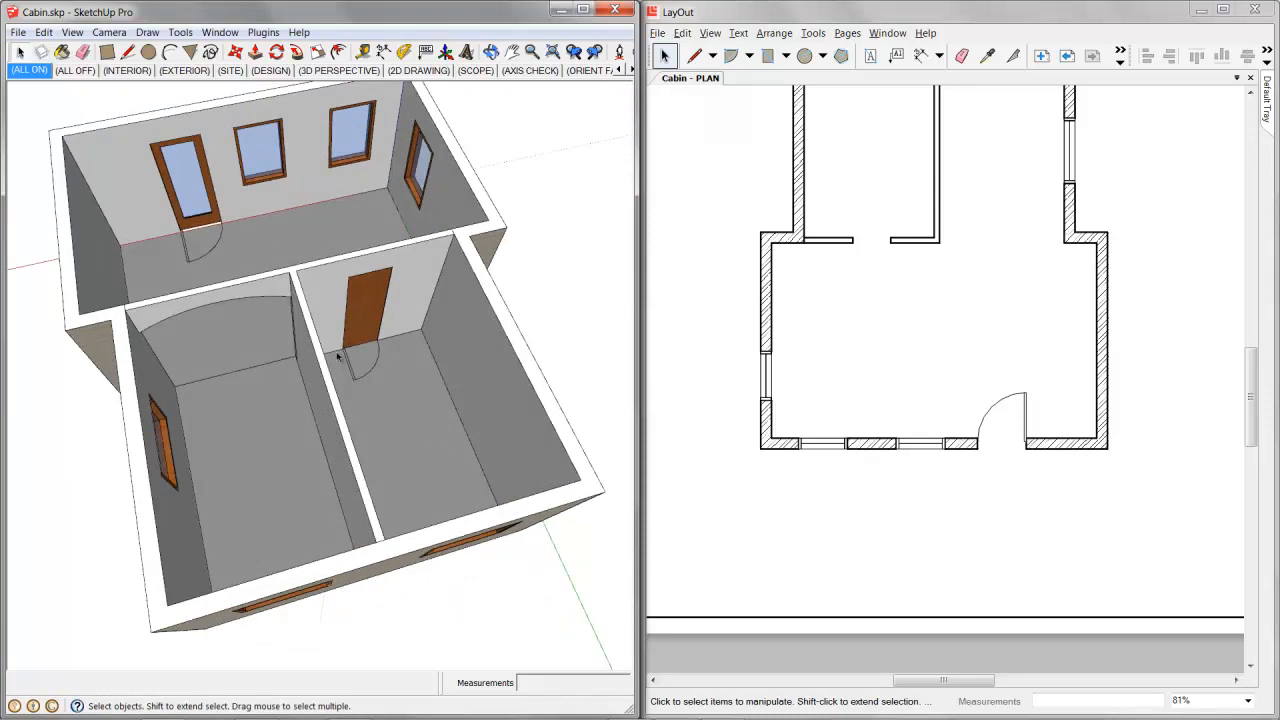
Orbit the cabin and switch to the ALL ON roofed exterior scene
left_click_drag(340, 350, 380, 280)
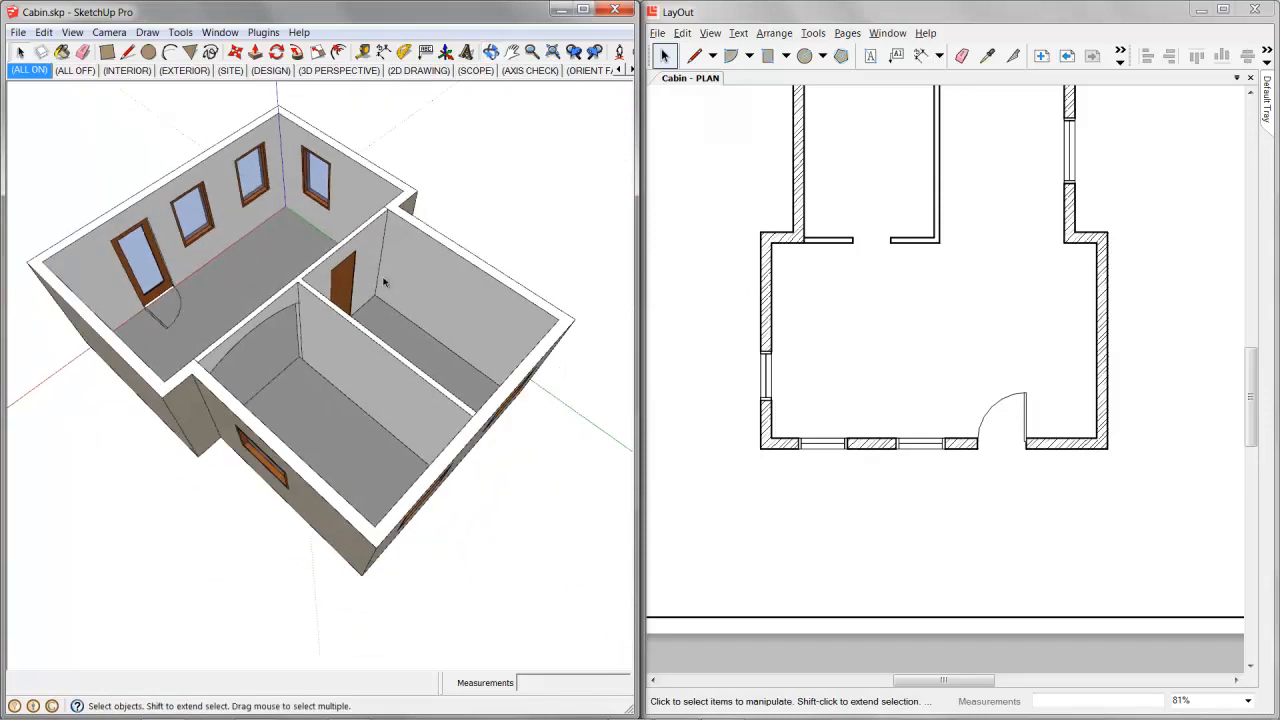
left_click_drag(350, 300, 410, 315)
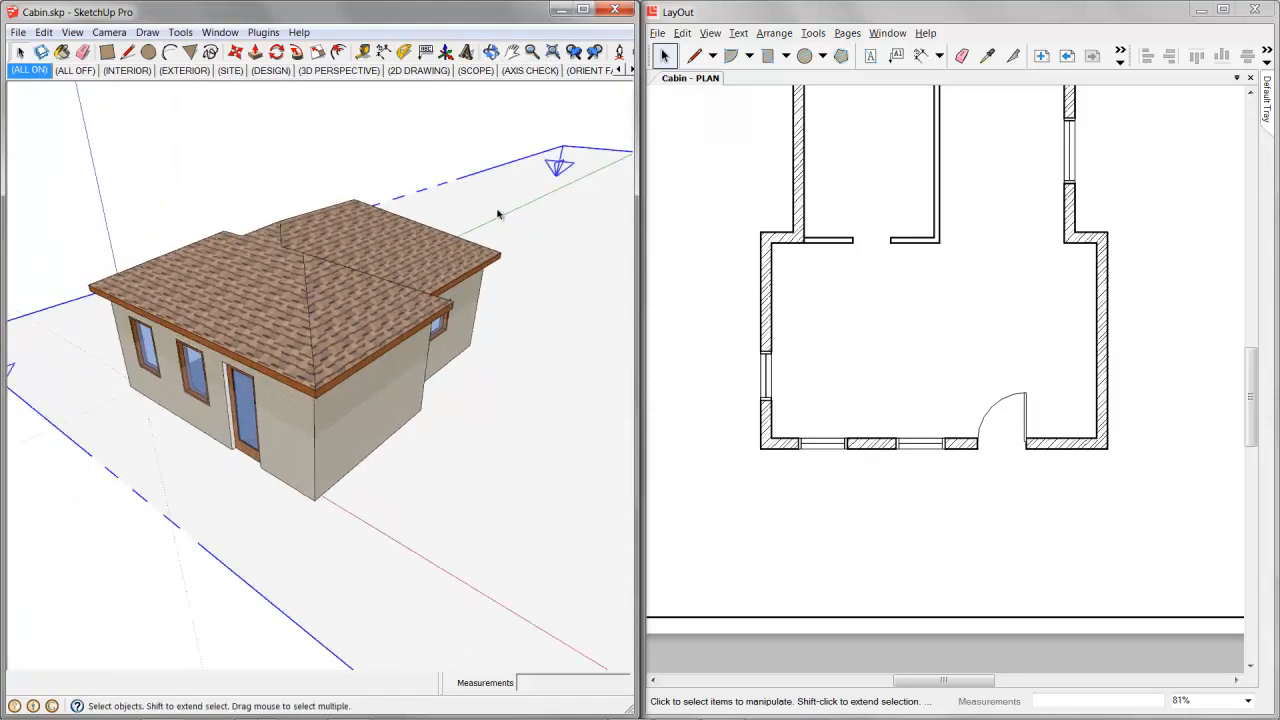
left_click(17, 32)
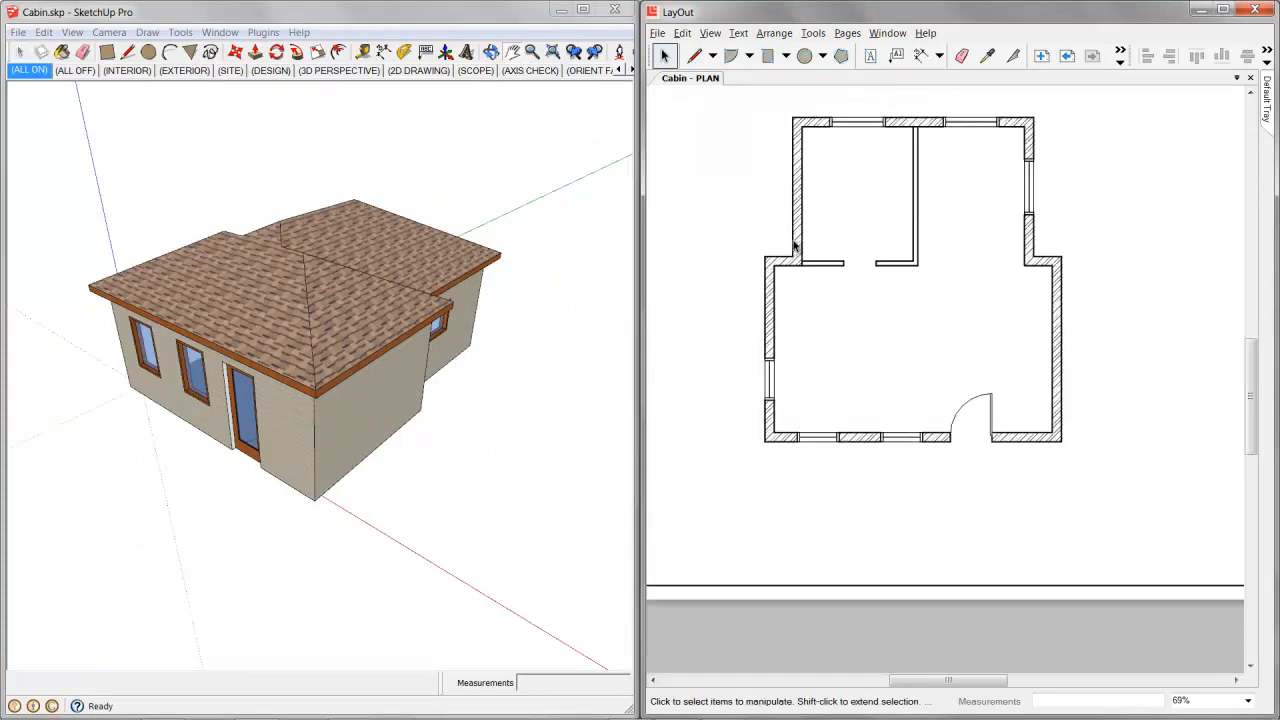
Update the plan viewport's reference and zoom out to check the new interior doorway
right_click(795, 245)
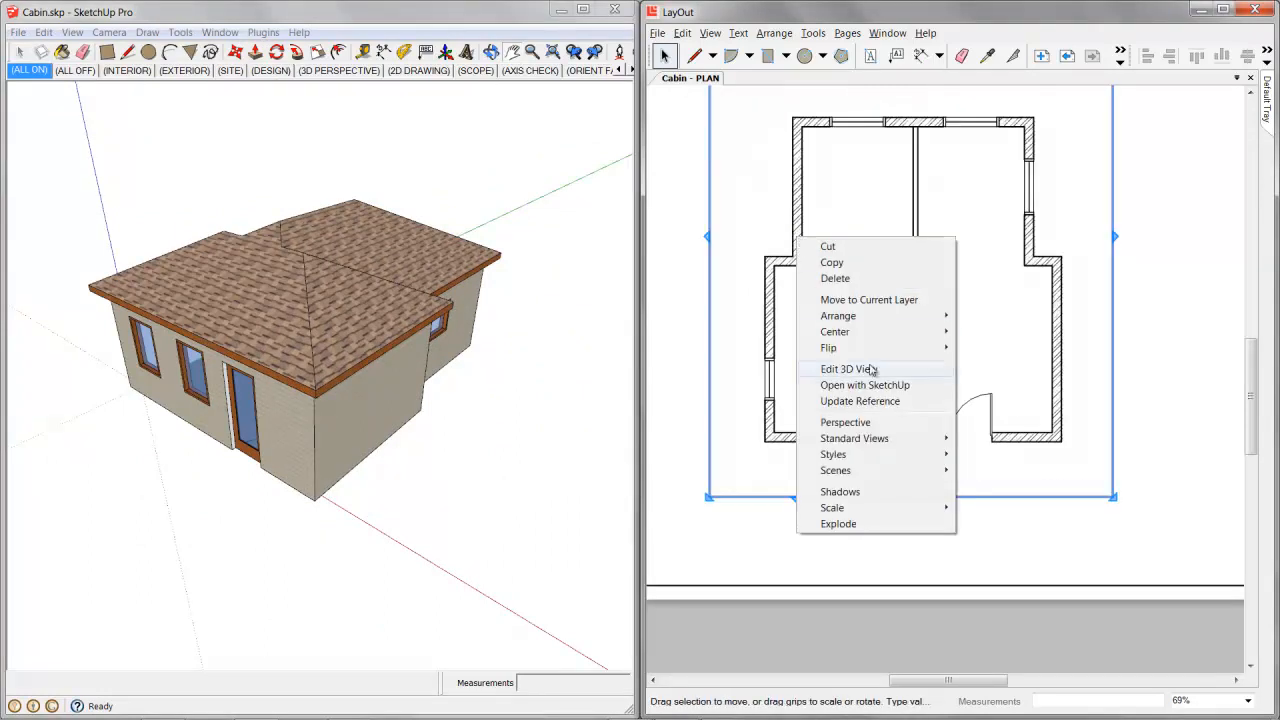
left_click(848, 369)
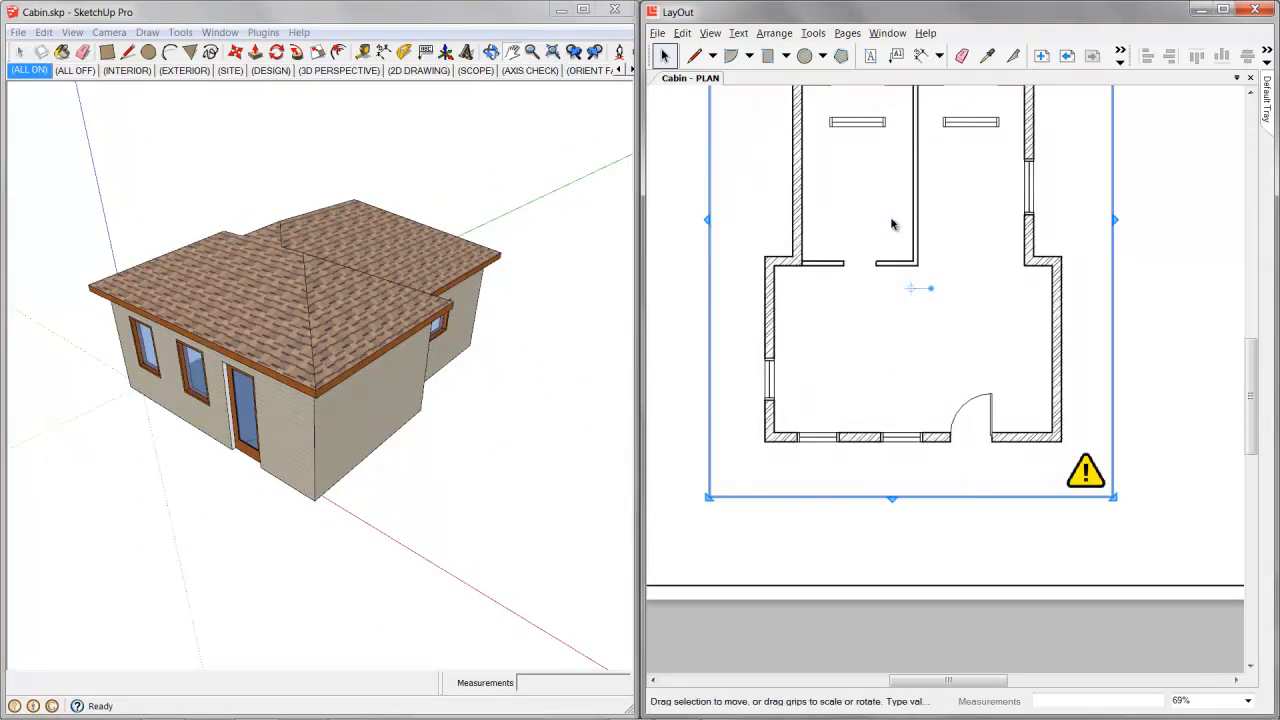
right_click(1050, 115)
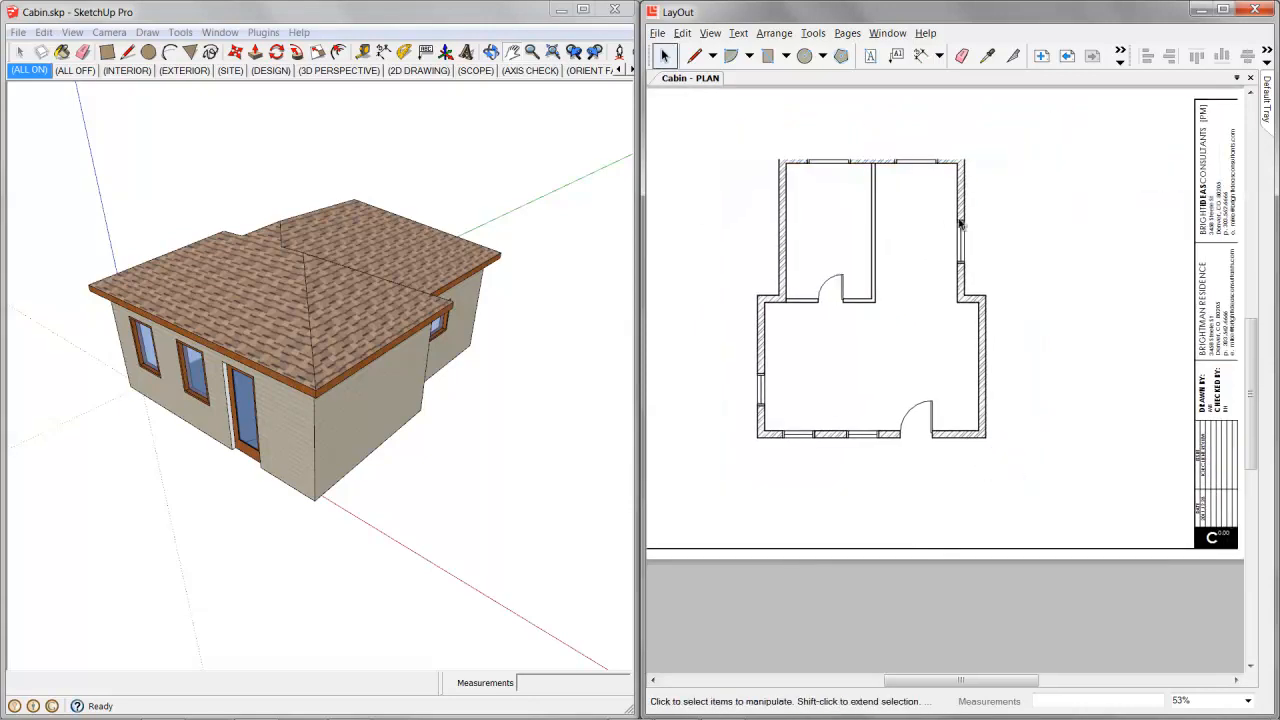
scroll("up", 3)
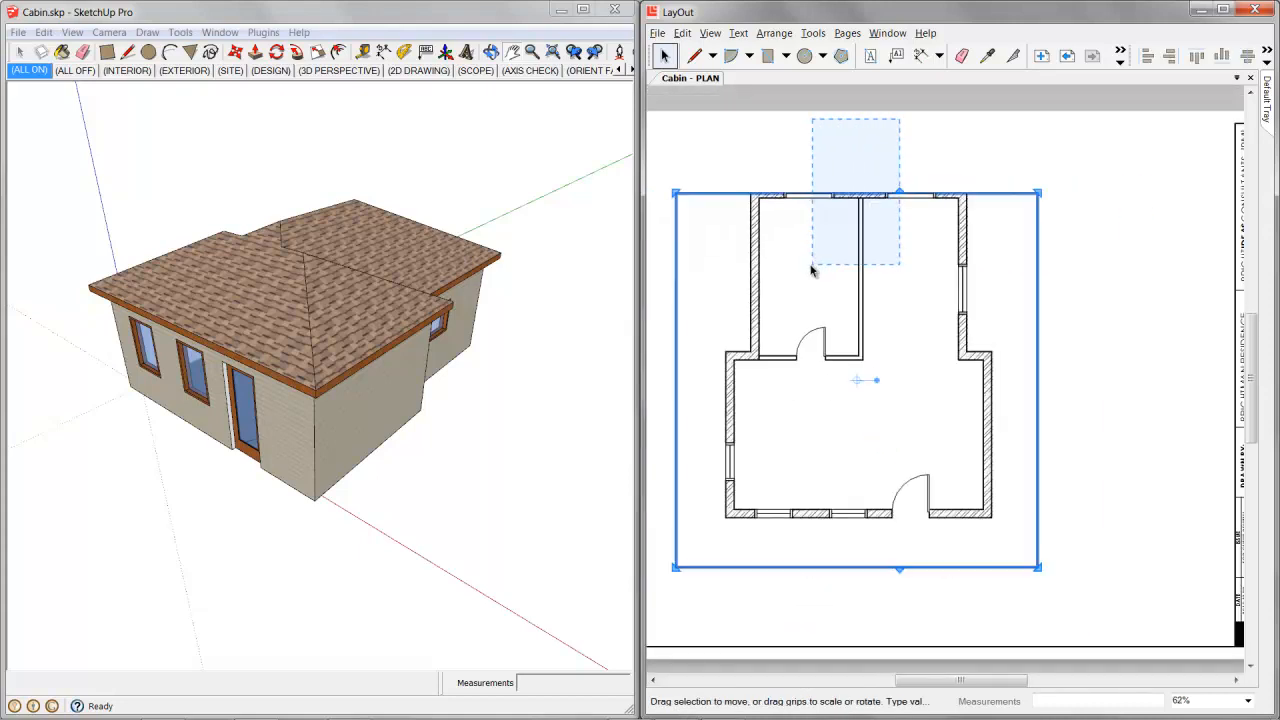
left_click_drag(856, 192, 856, 165)
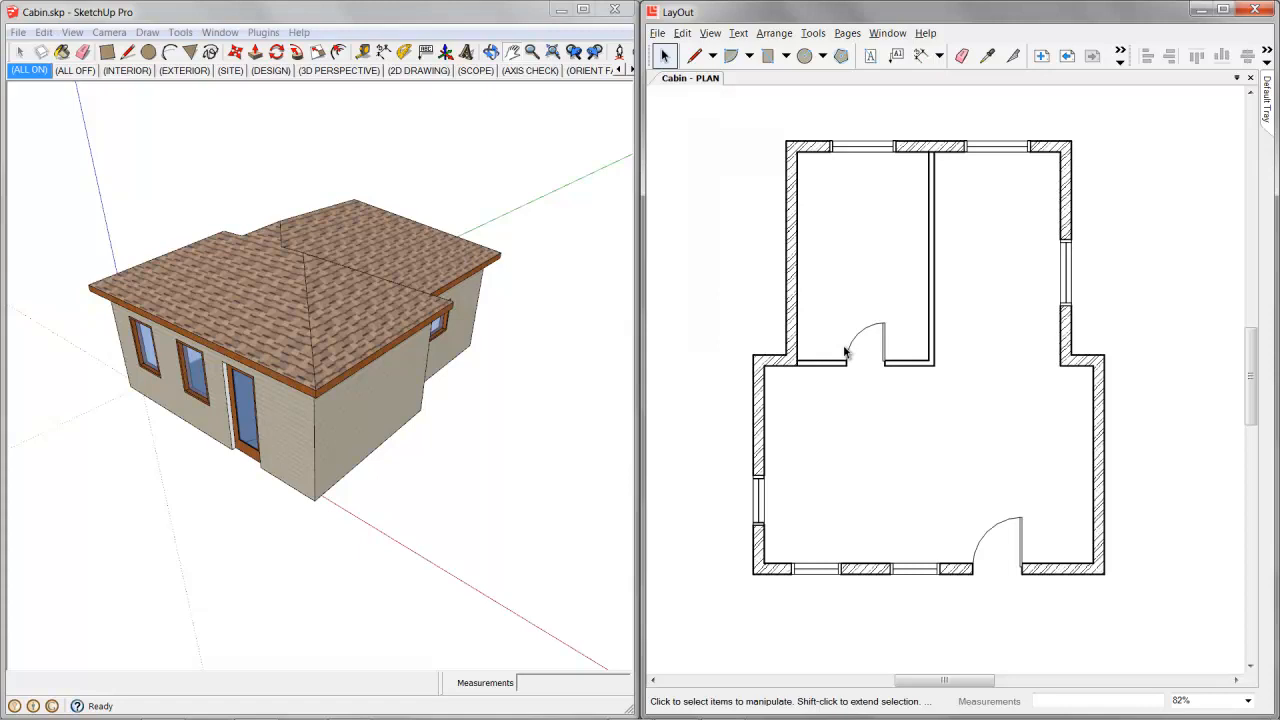
scroll("up", 3)
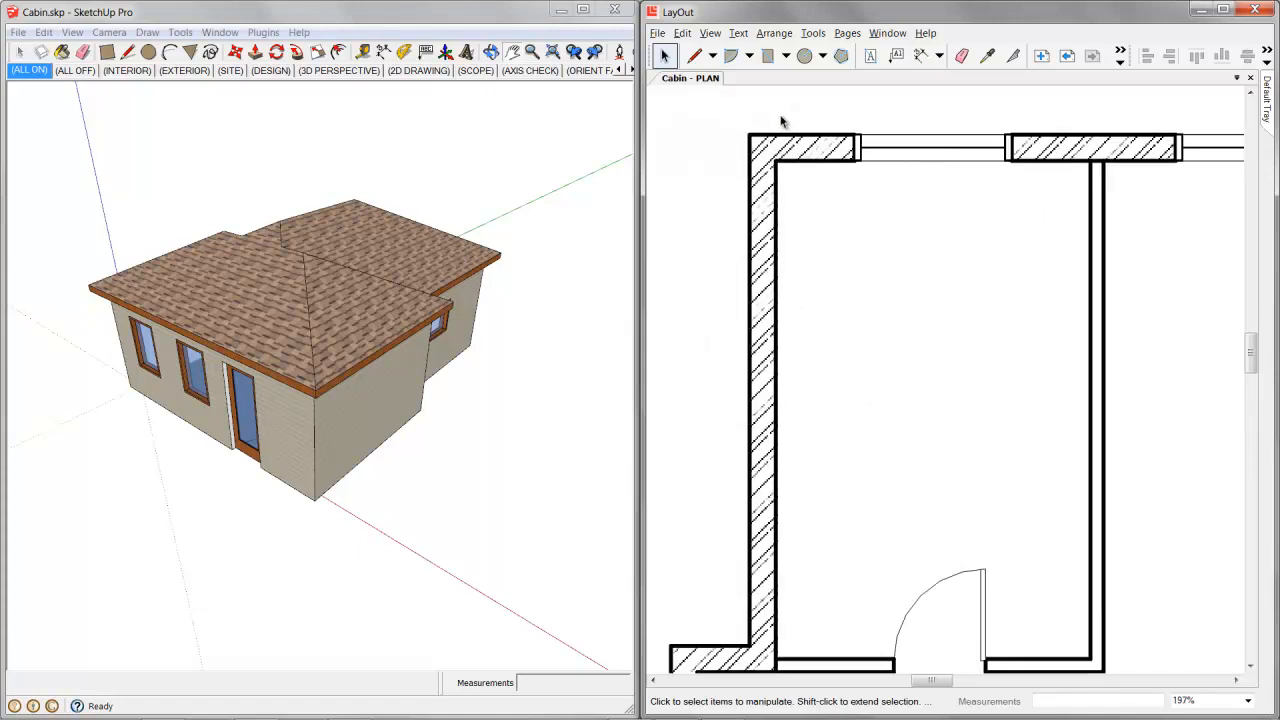
scroll("up", 3)
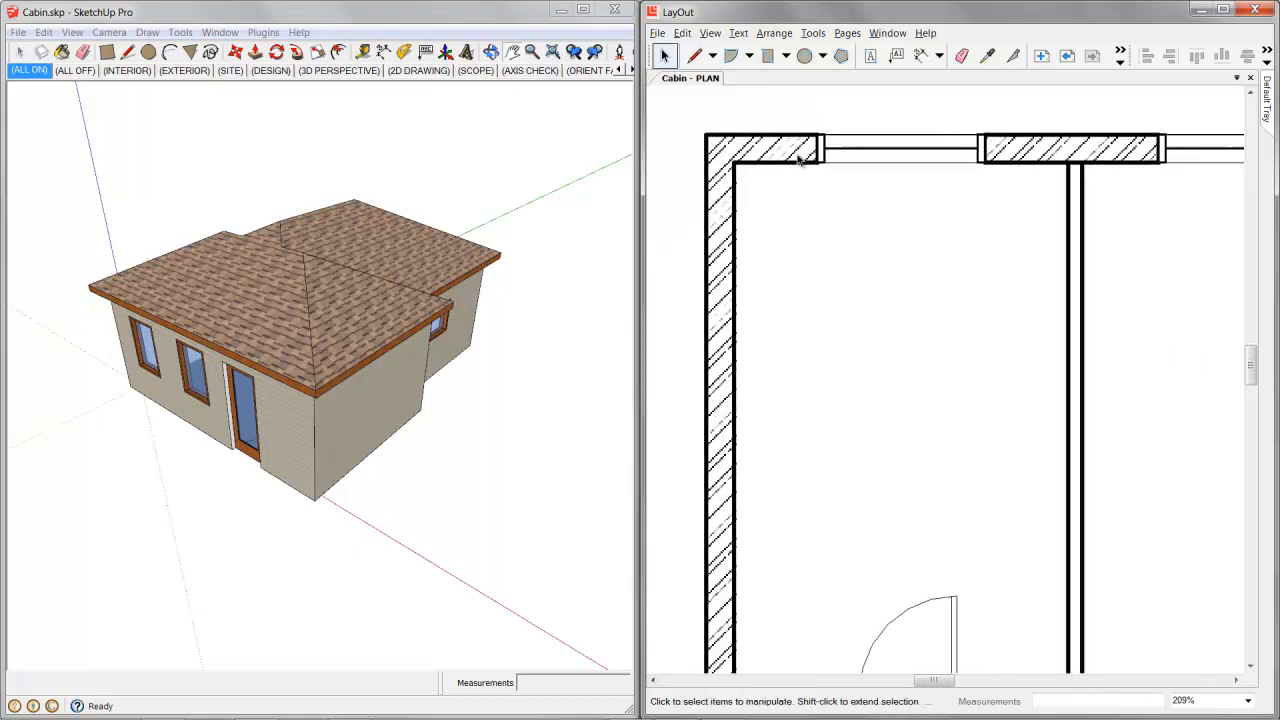
scroll("up", 3)
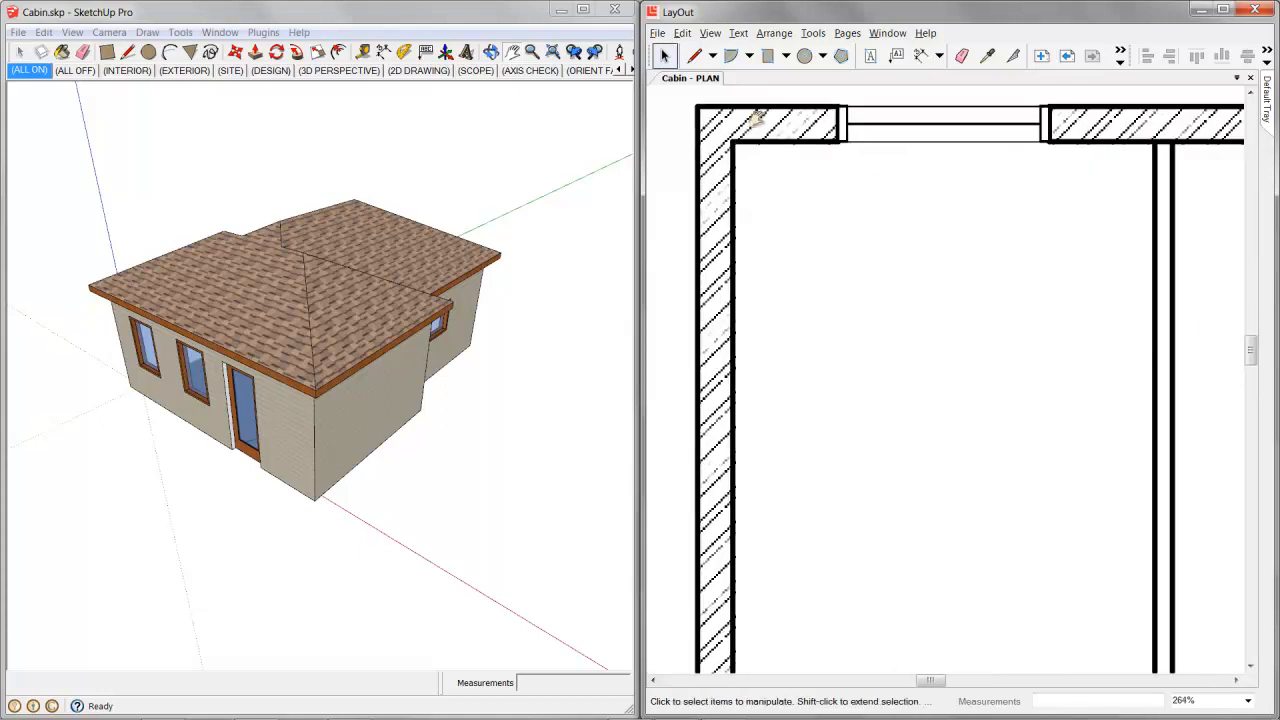
Set the document's Edit Quality and Output Quality to High in Document Setup
left_click(657, 33)
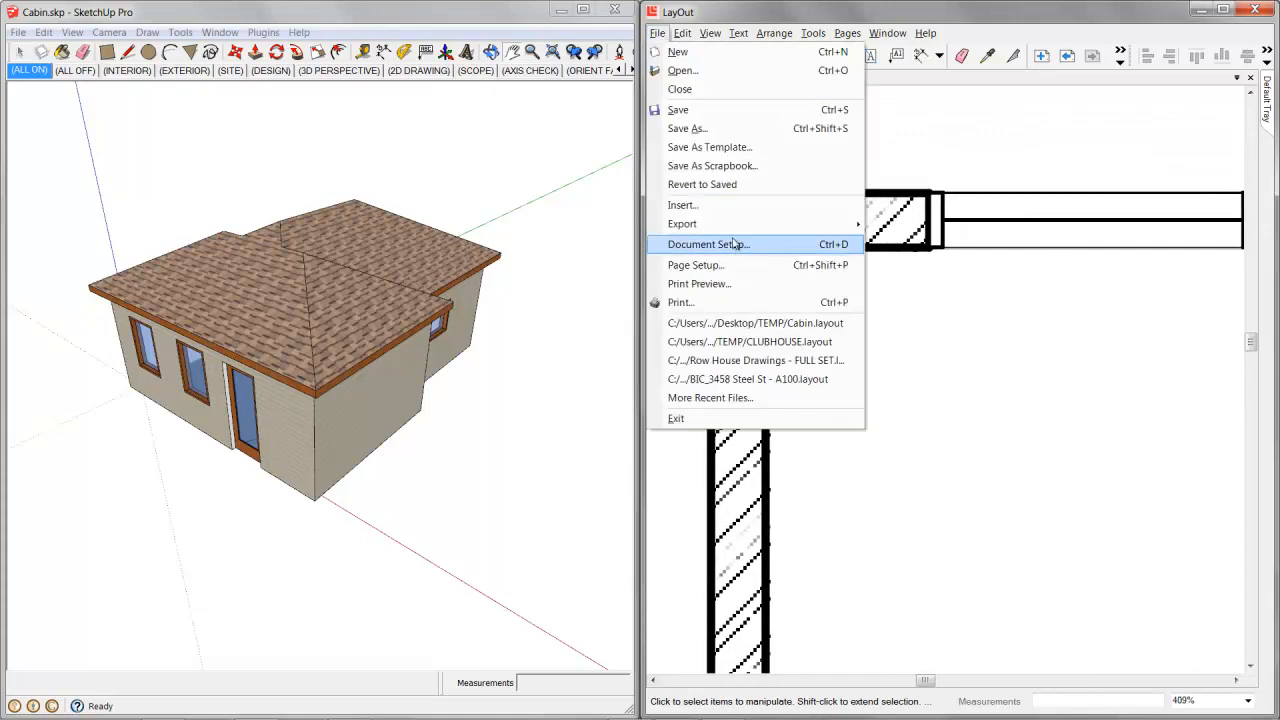
left_click(707, 244)
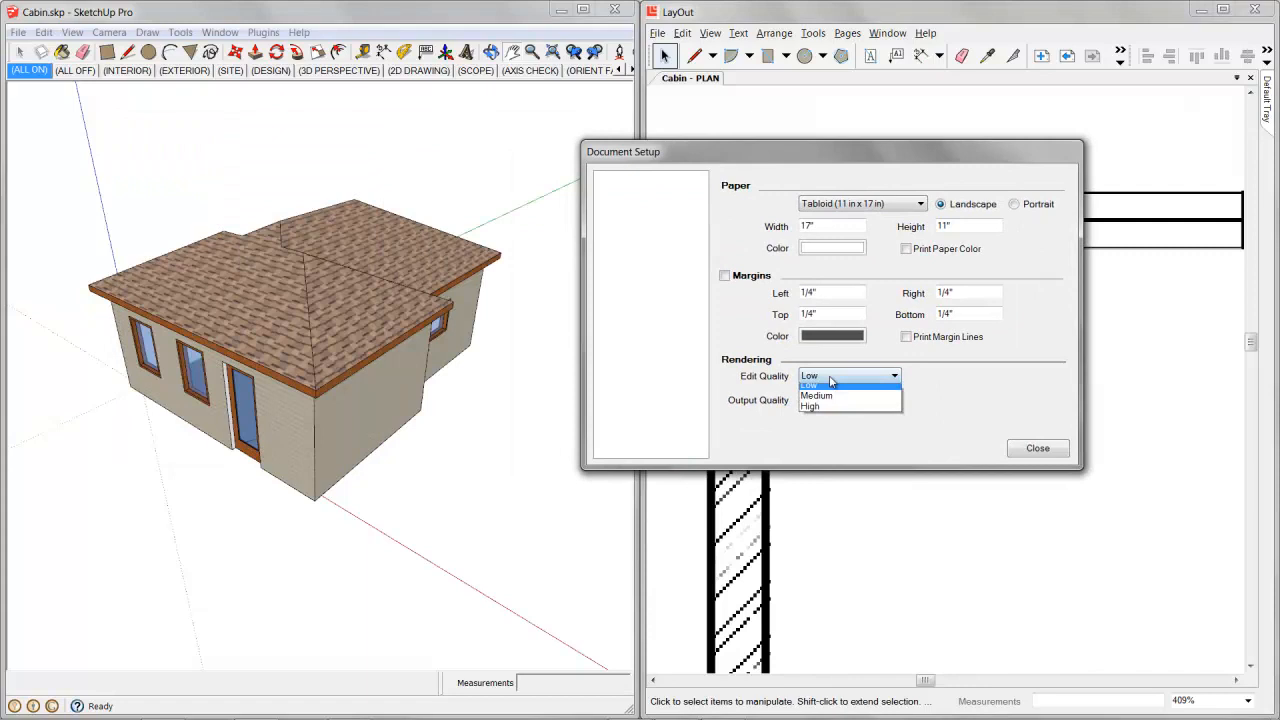
left_click(810, 406)
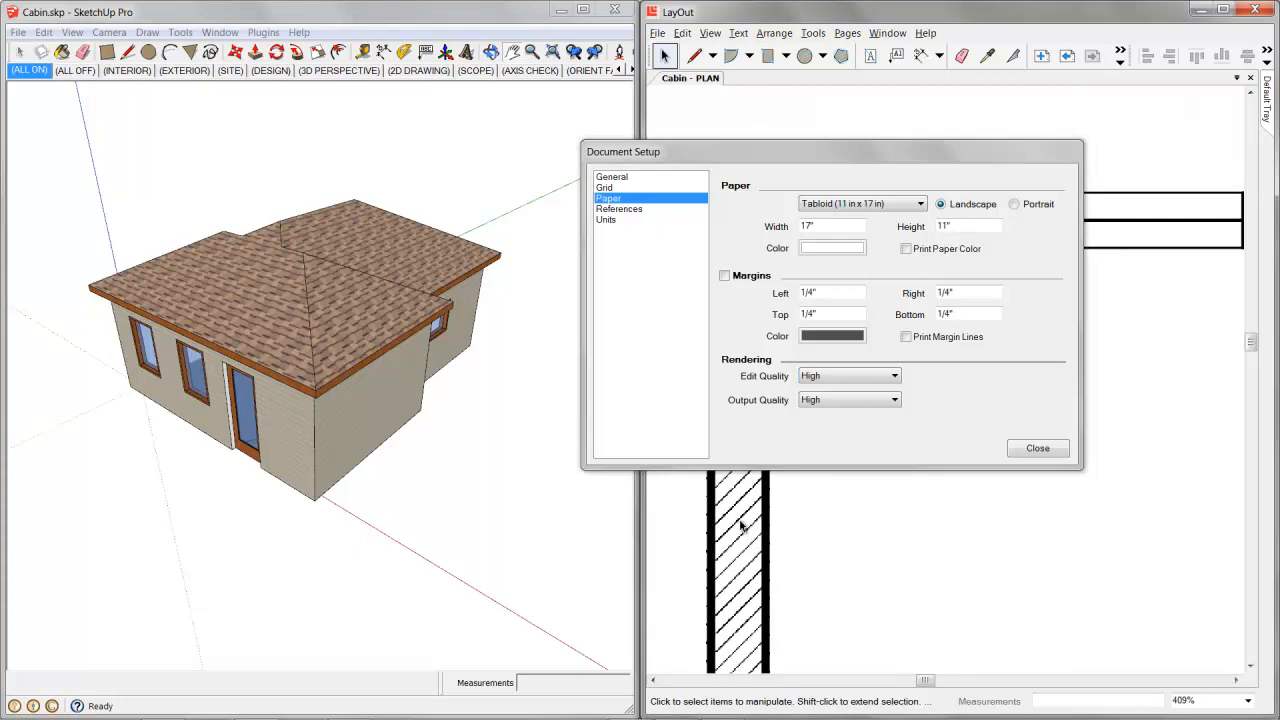
left_click(1037, 448)
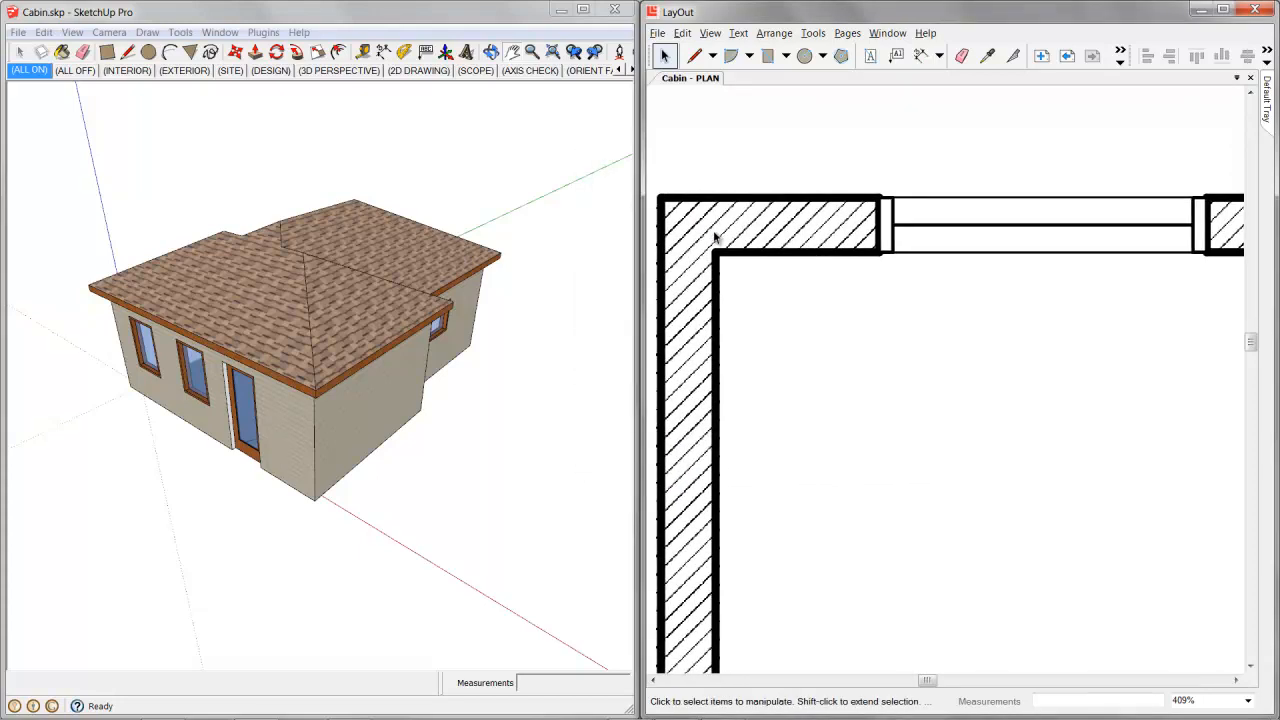
left_click(1247, 700)
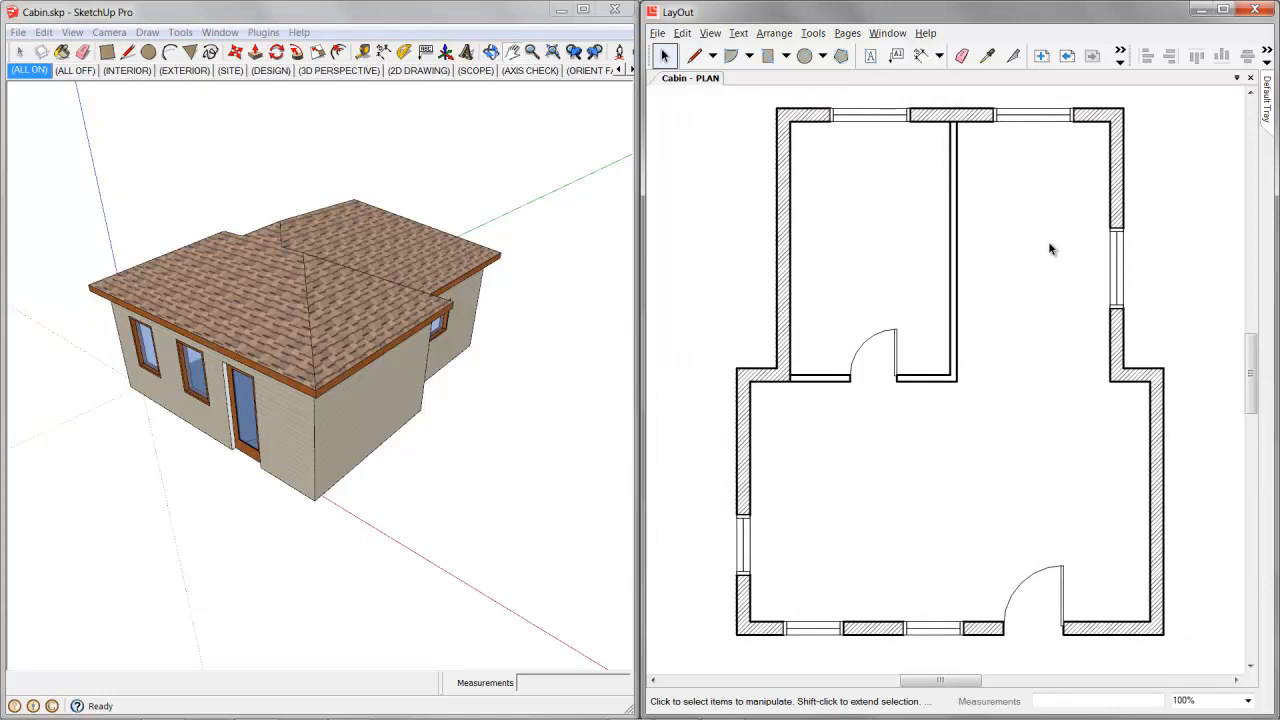
left_click(657, 33)
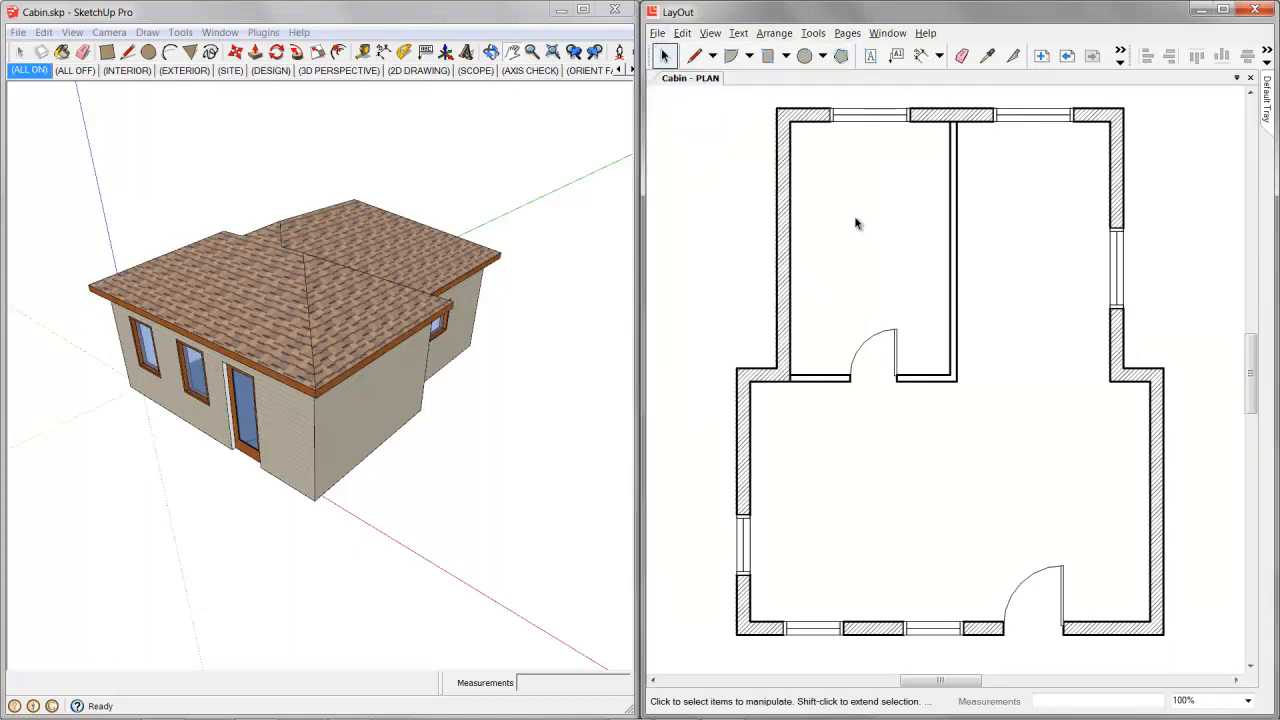
scroll("down", 3)
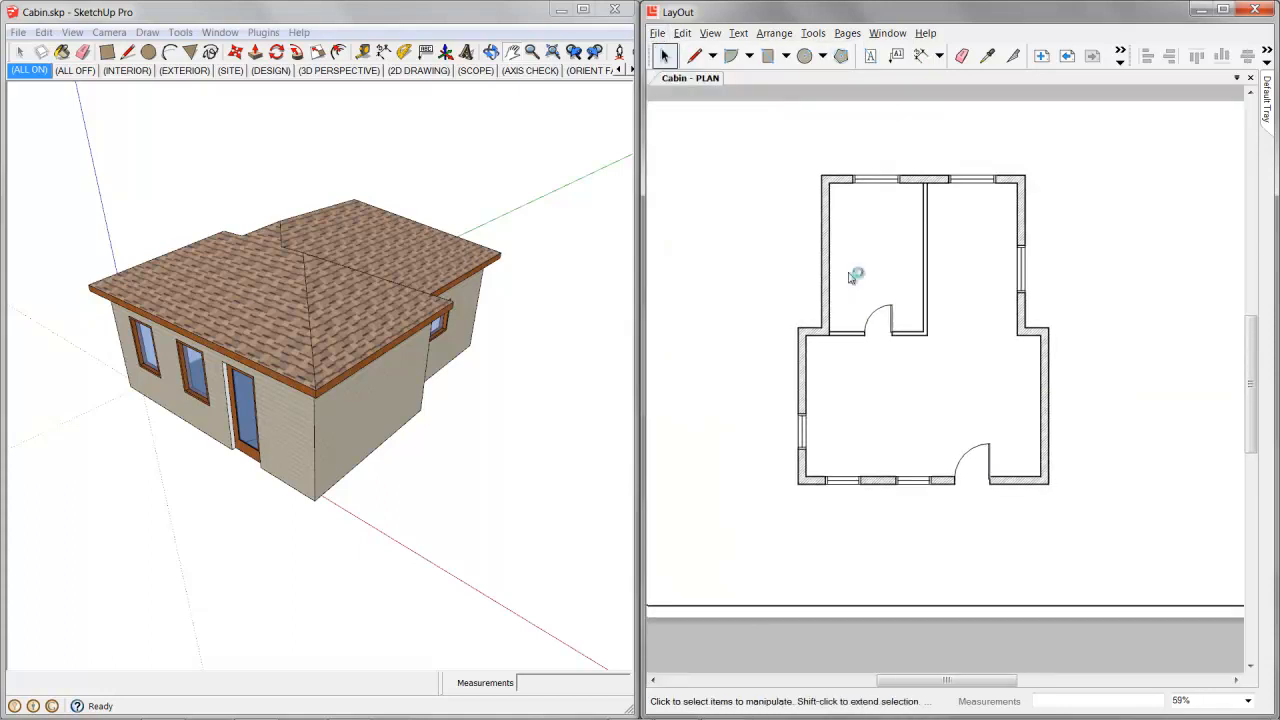
Maximize LayOut, render the ELEVATIONS page models, then page through COVER to PLAN
left_click(1067, 55)
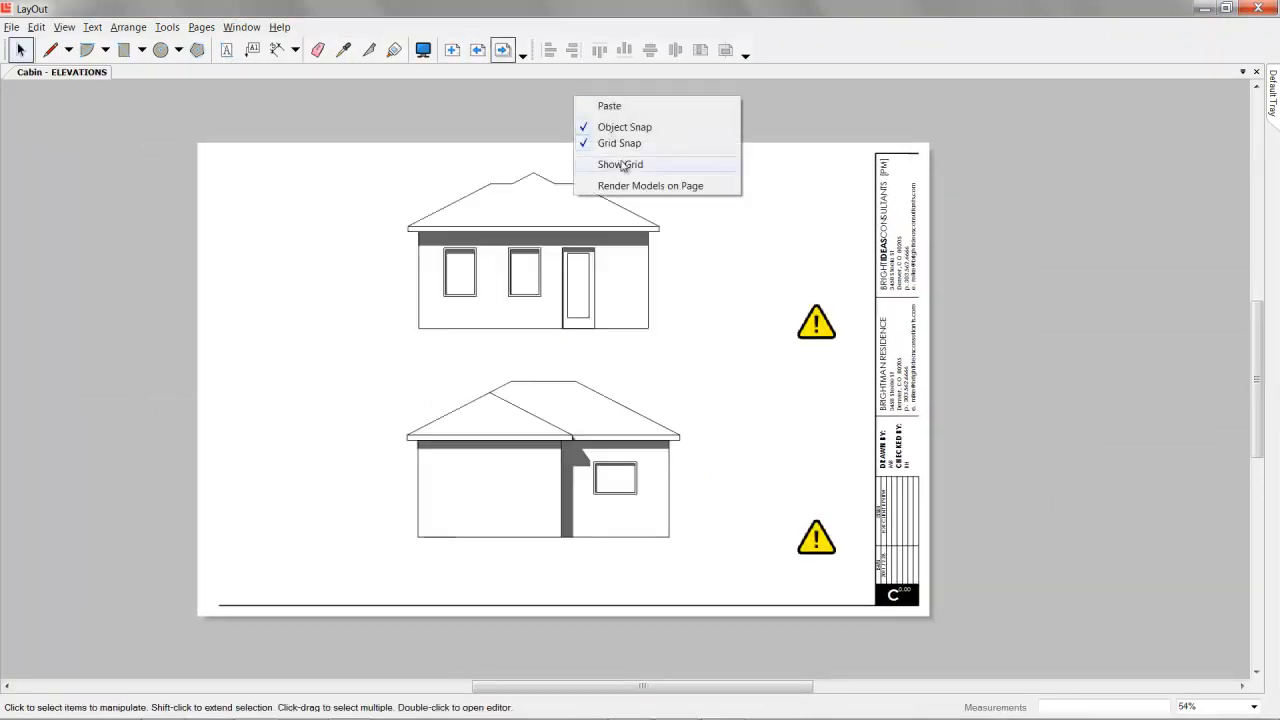
left_click(620, 164)
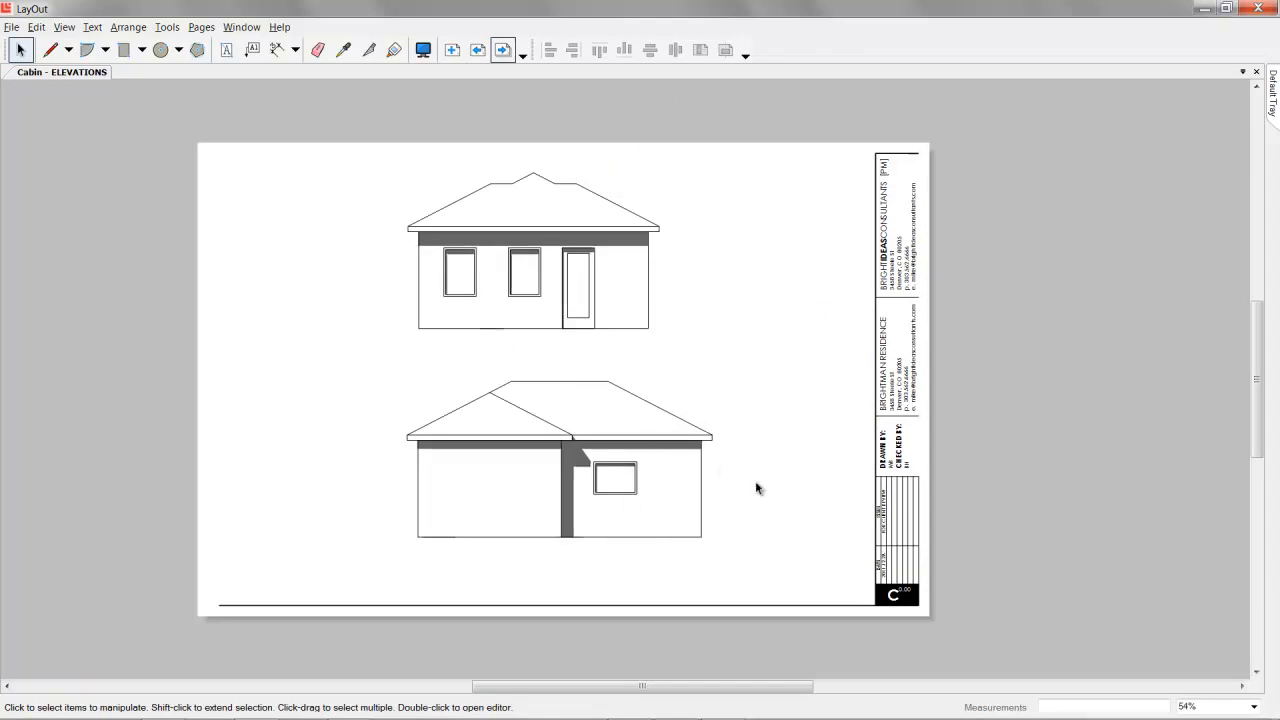
left_click(477, 50)
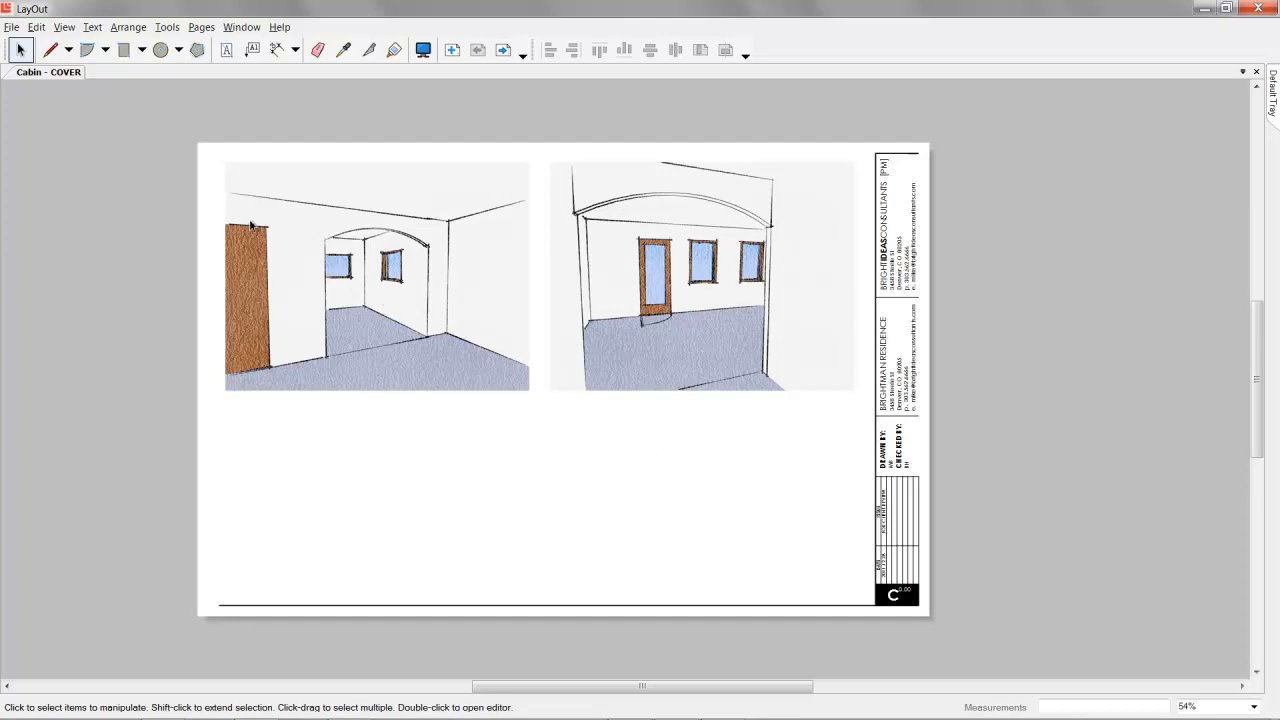
mouse_move(262, 260)
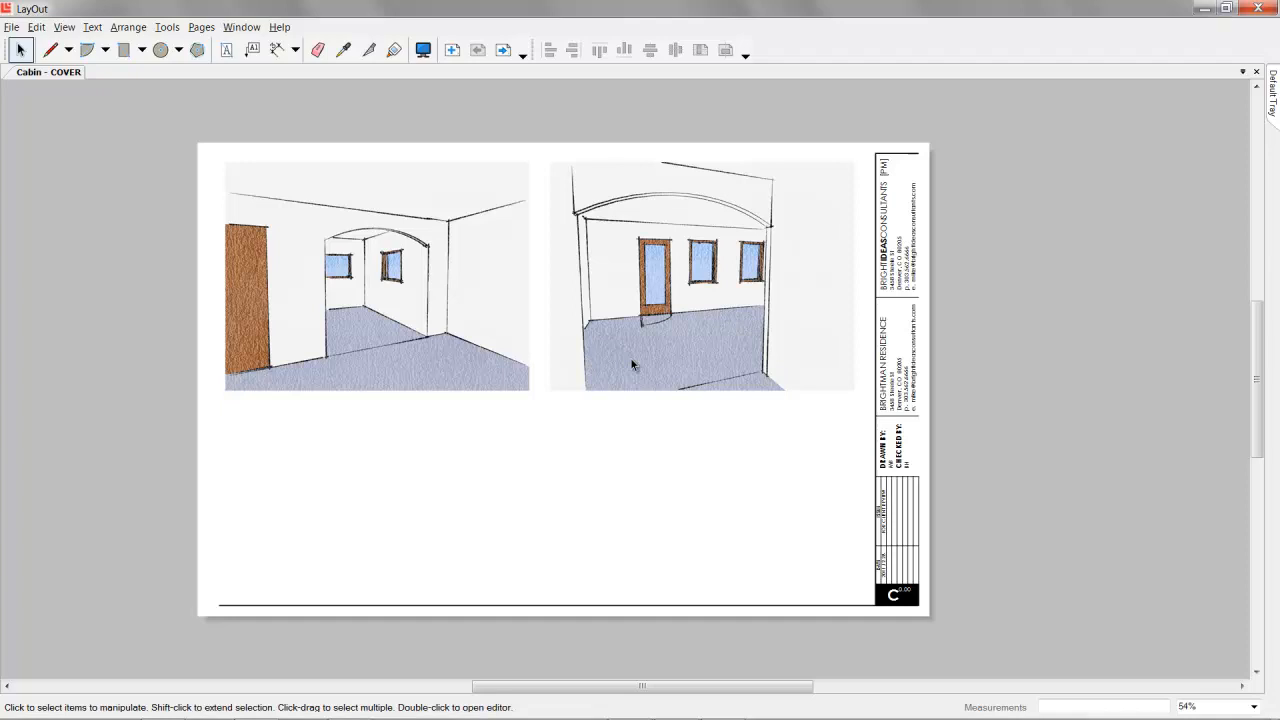
left_click(503, 50)
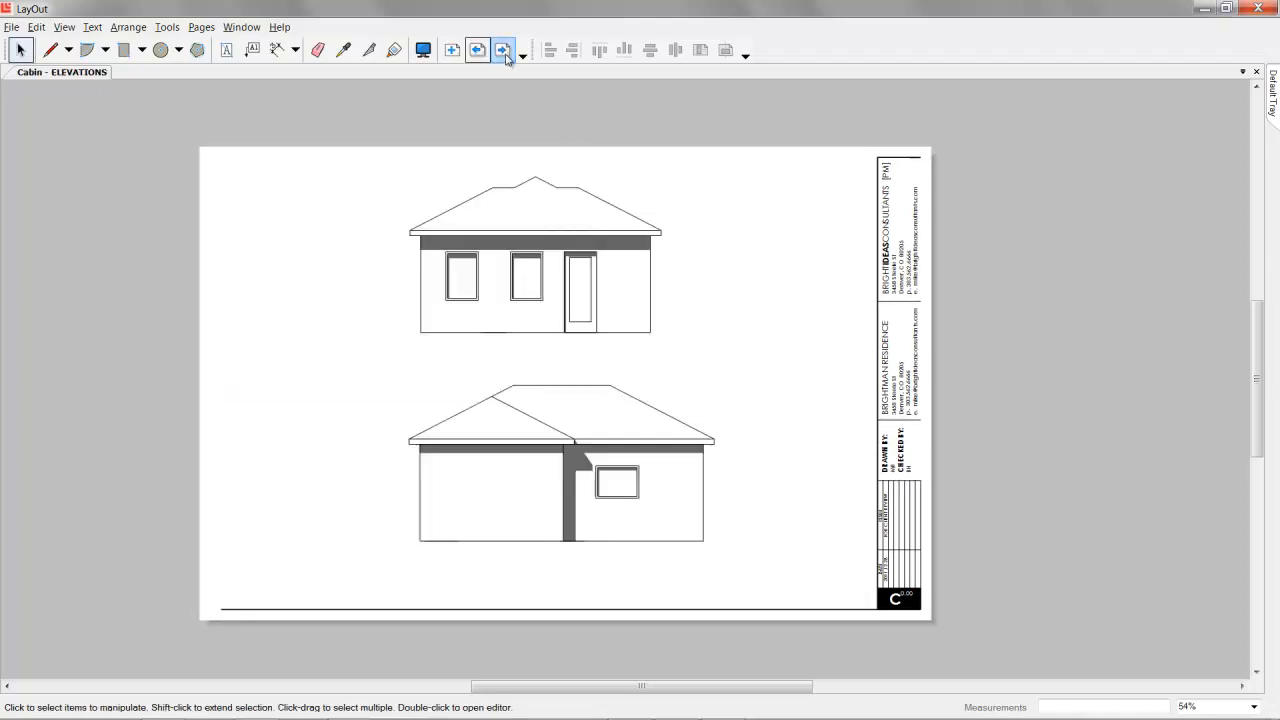
left_click(503, 50)
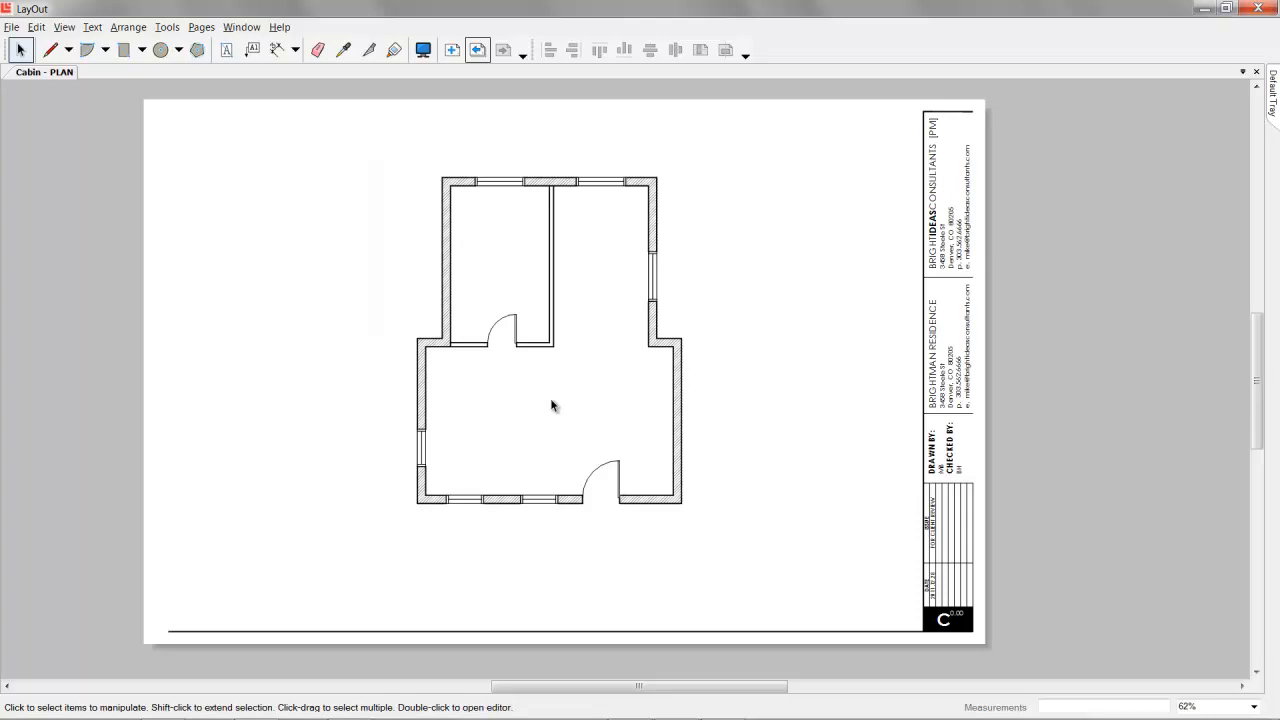
mouse_move(575, 393)
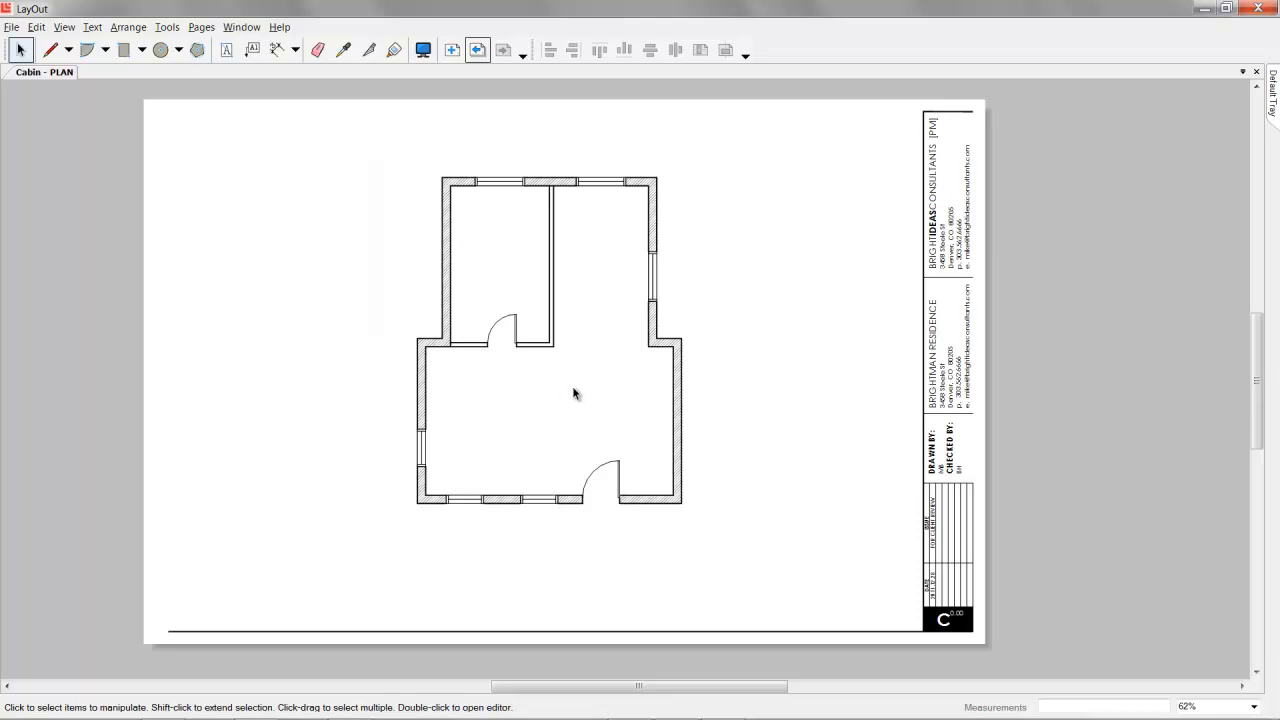